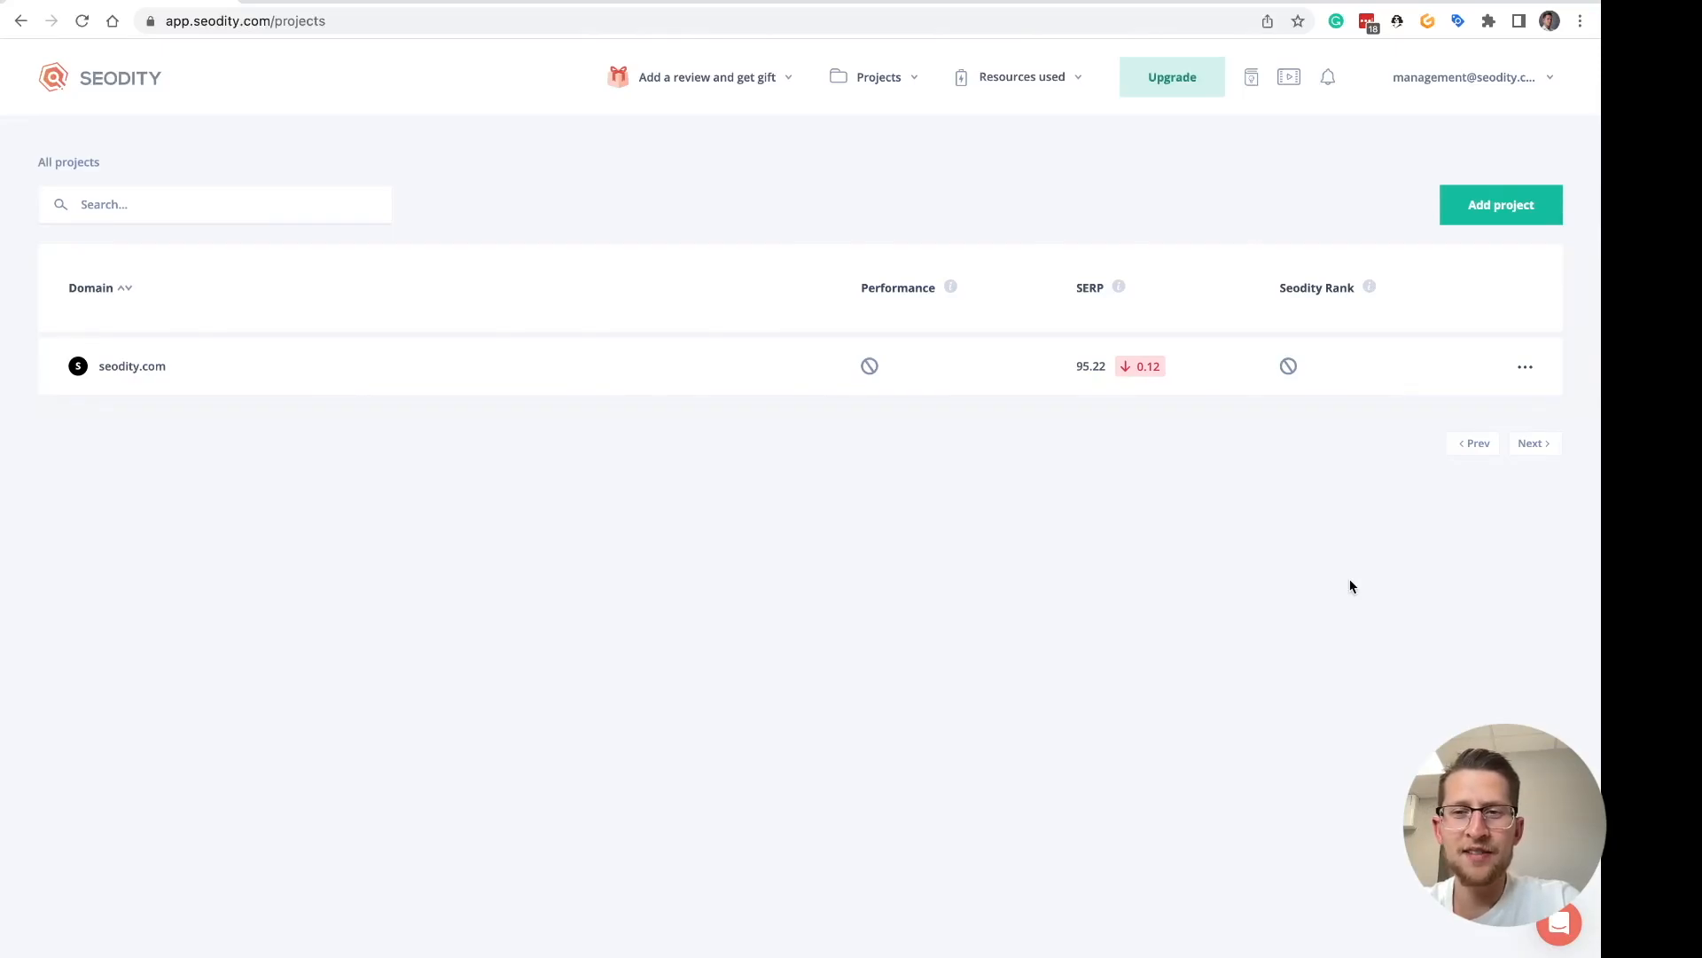
pyautogui.moveTo(1325, 230)
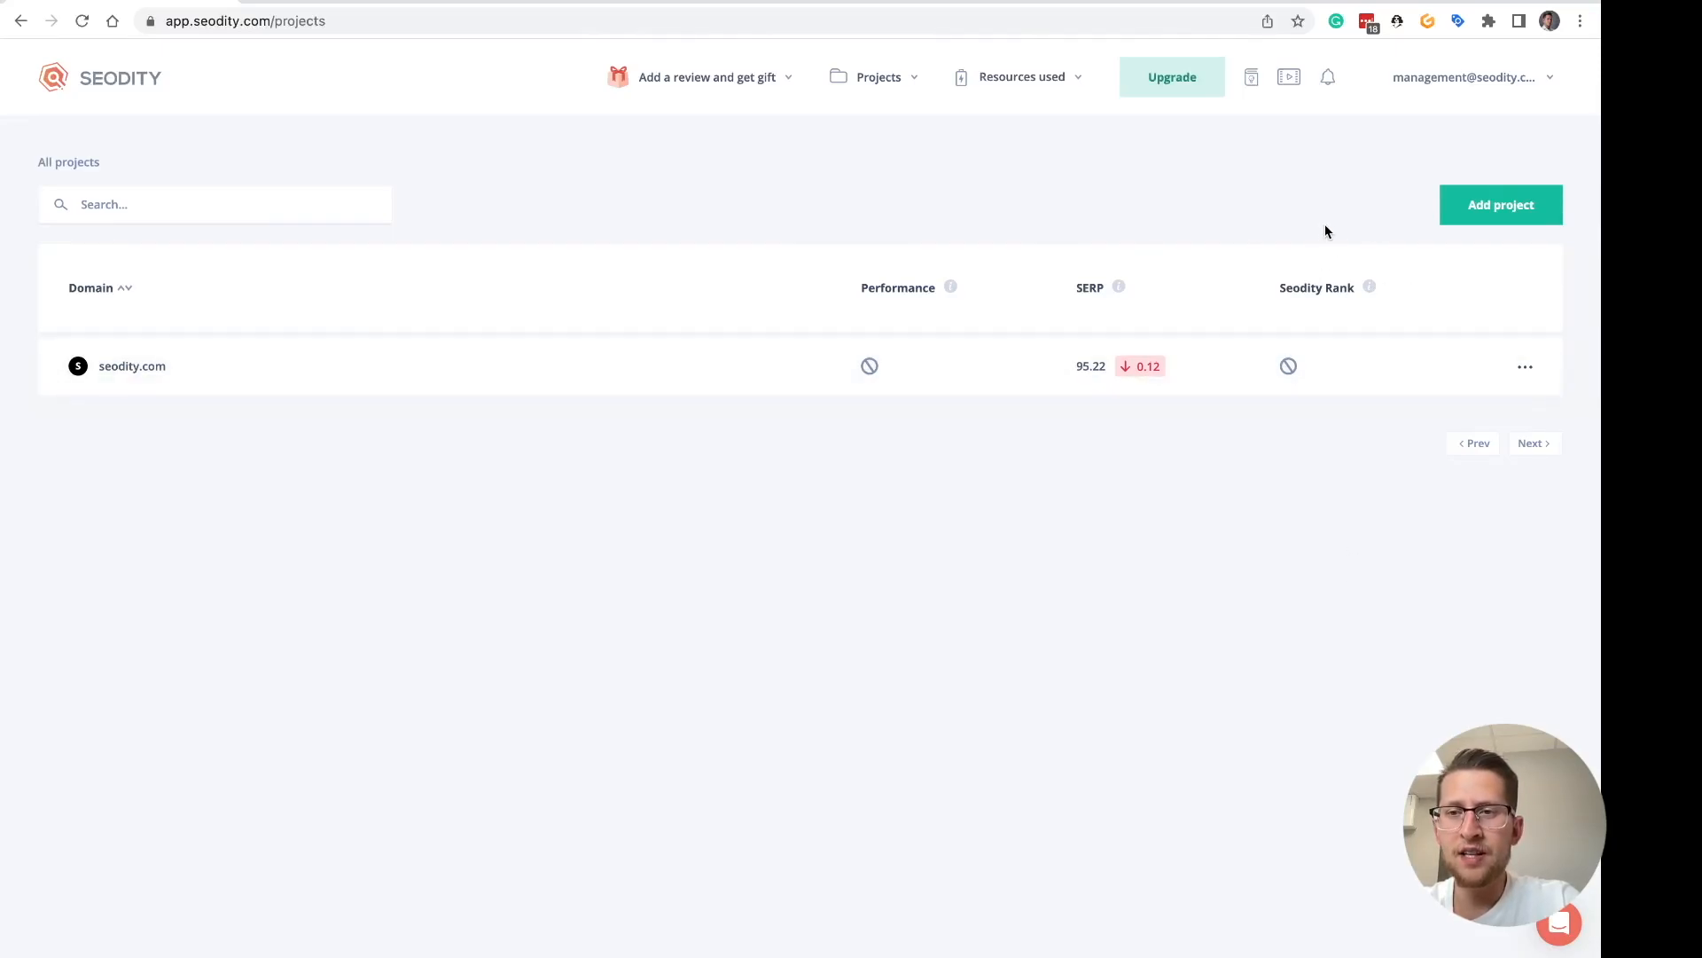
# - Begin adding a new project from the All projects page
pyautogui.click(1500, 204)
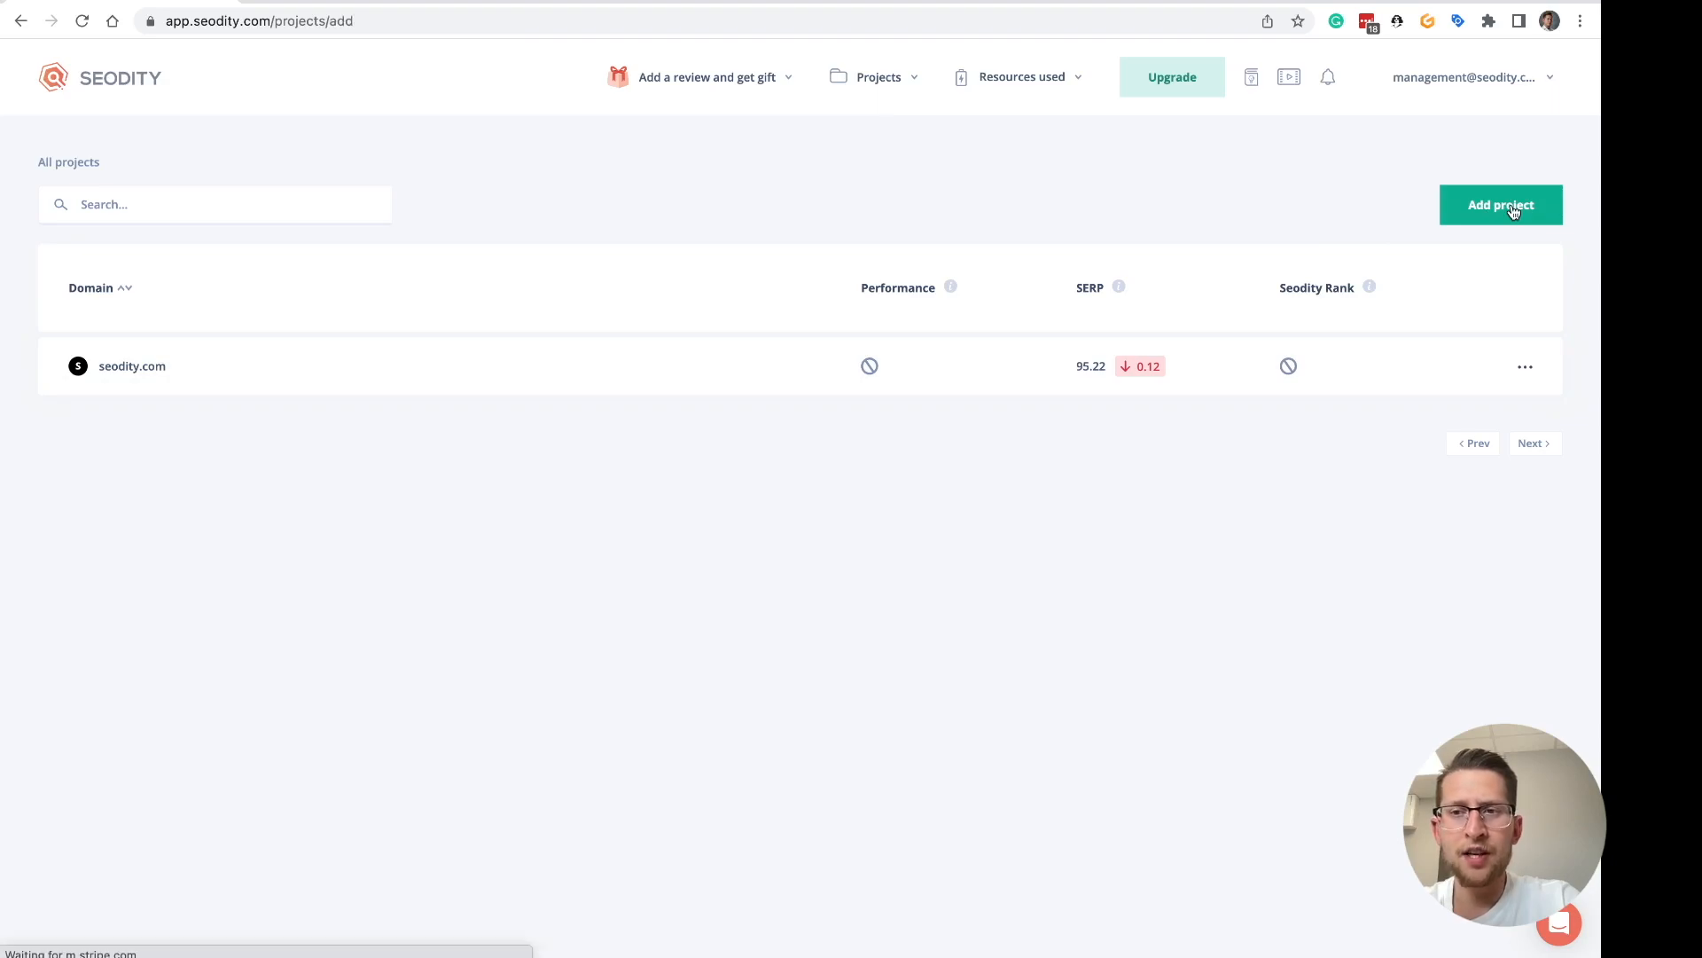
pyautogui.click(1500, 204)
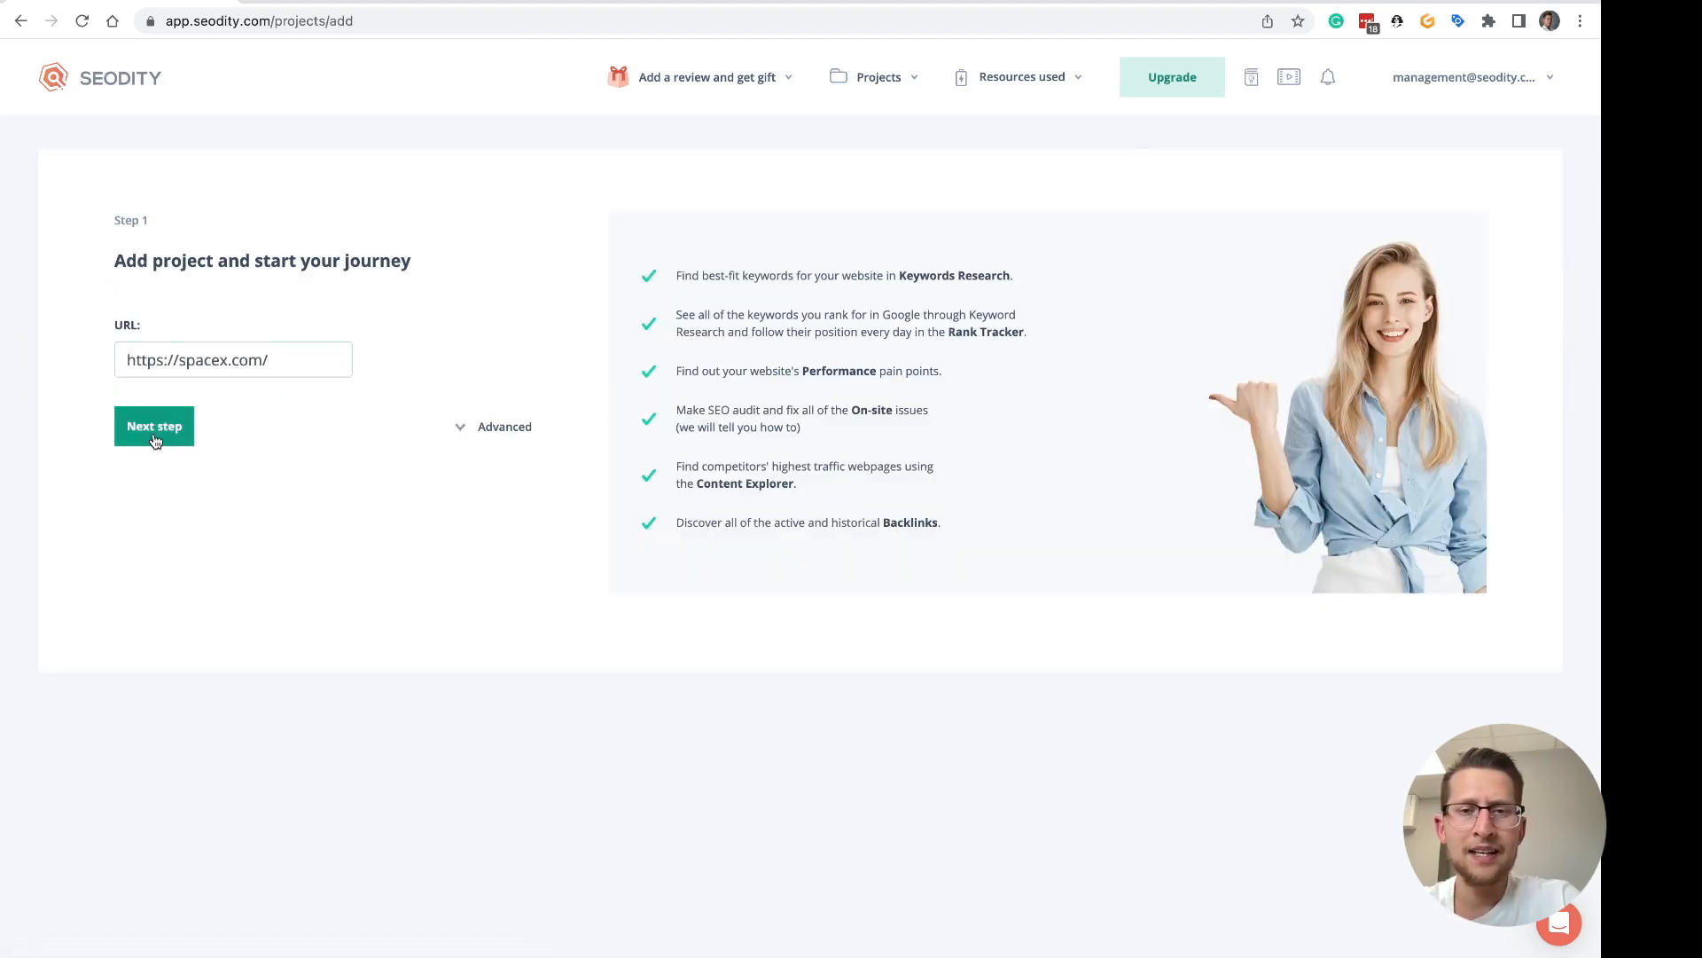
pyautogui.click(155, 424)
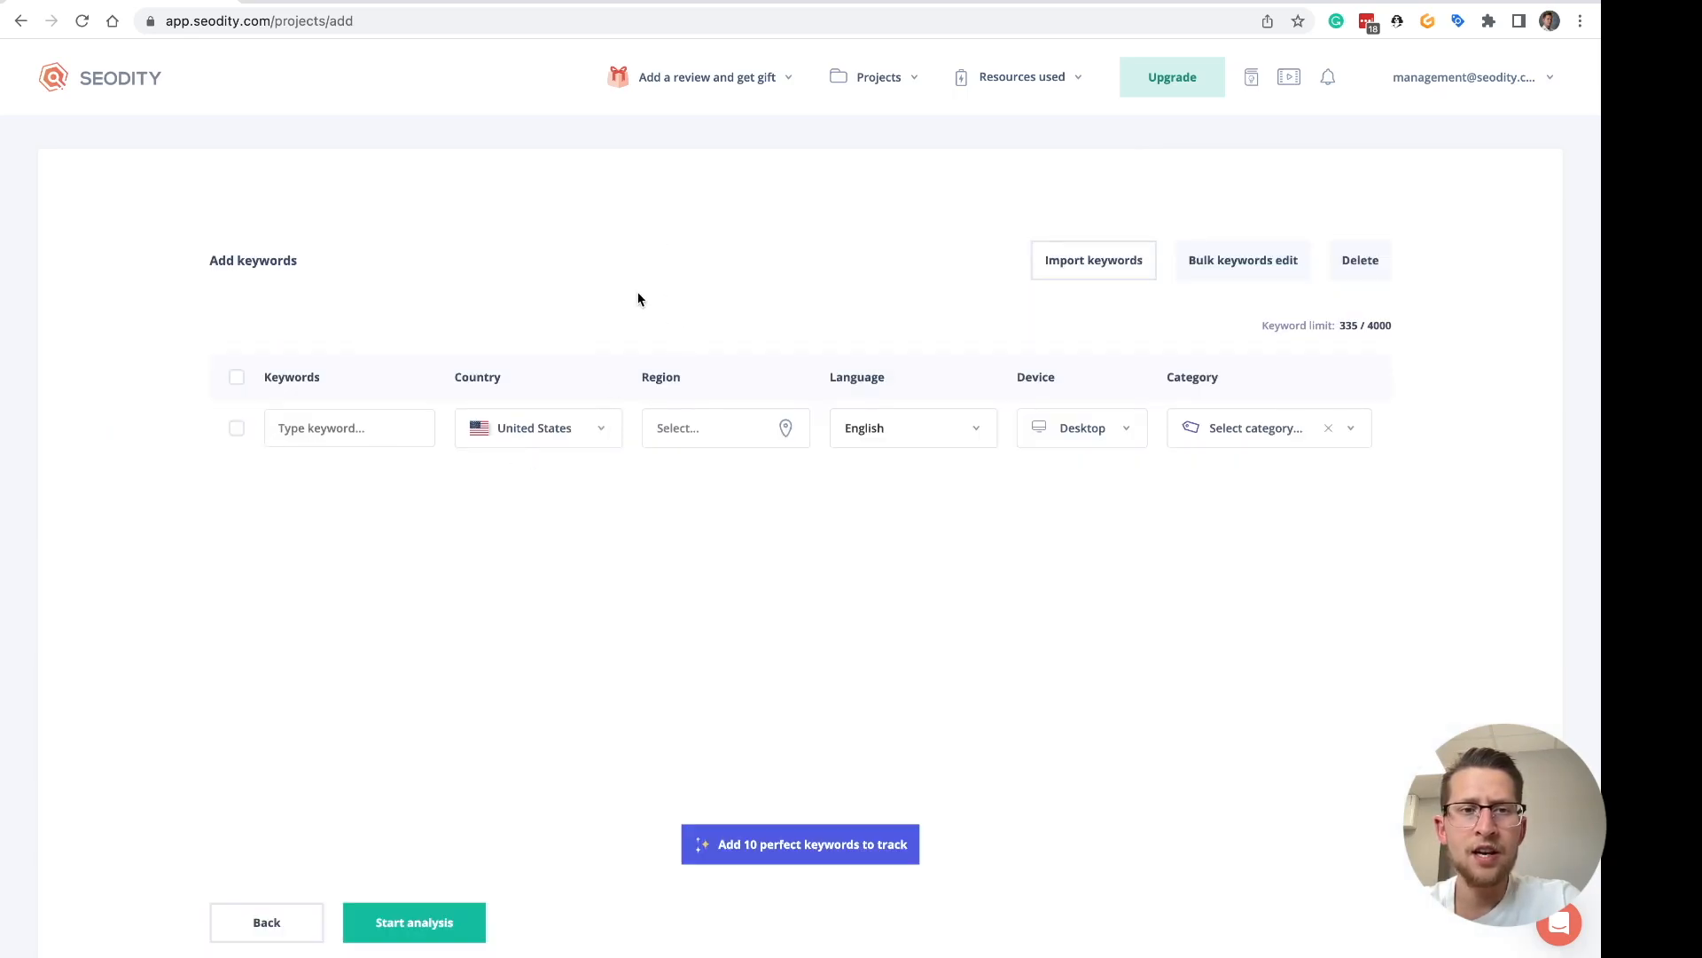
pyautogui.moveTo(490, 515)
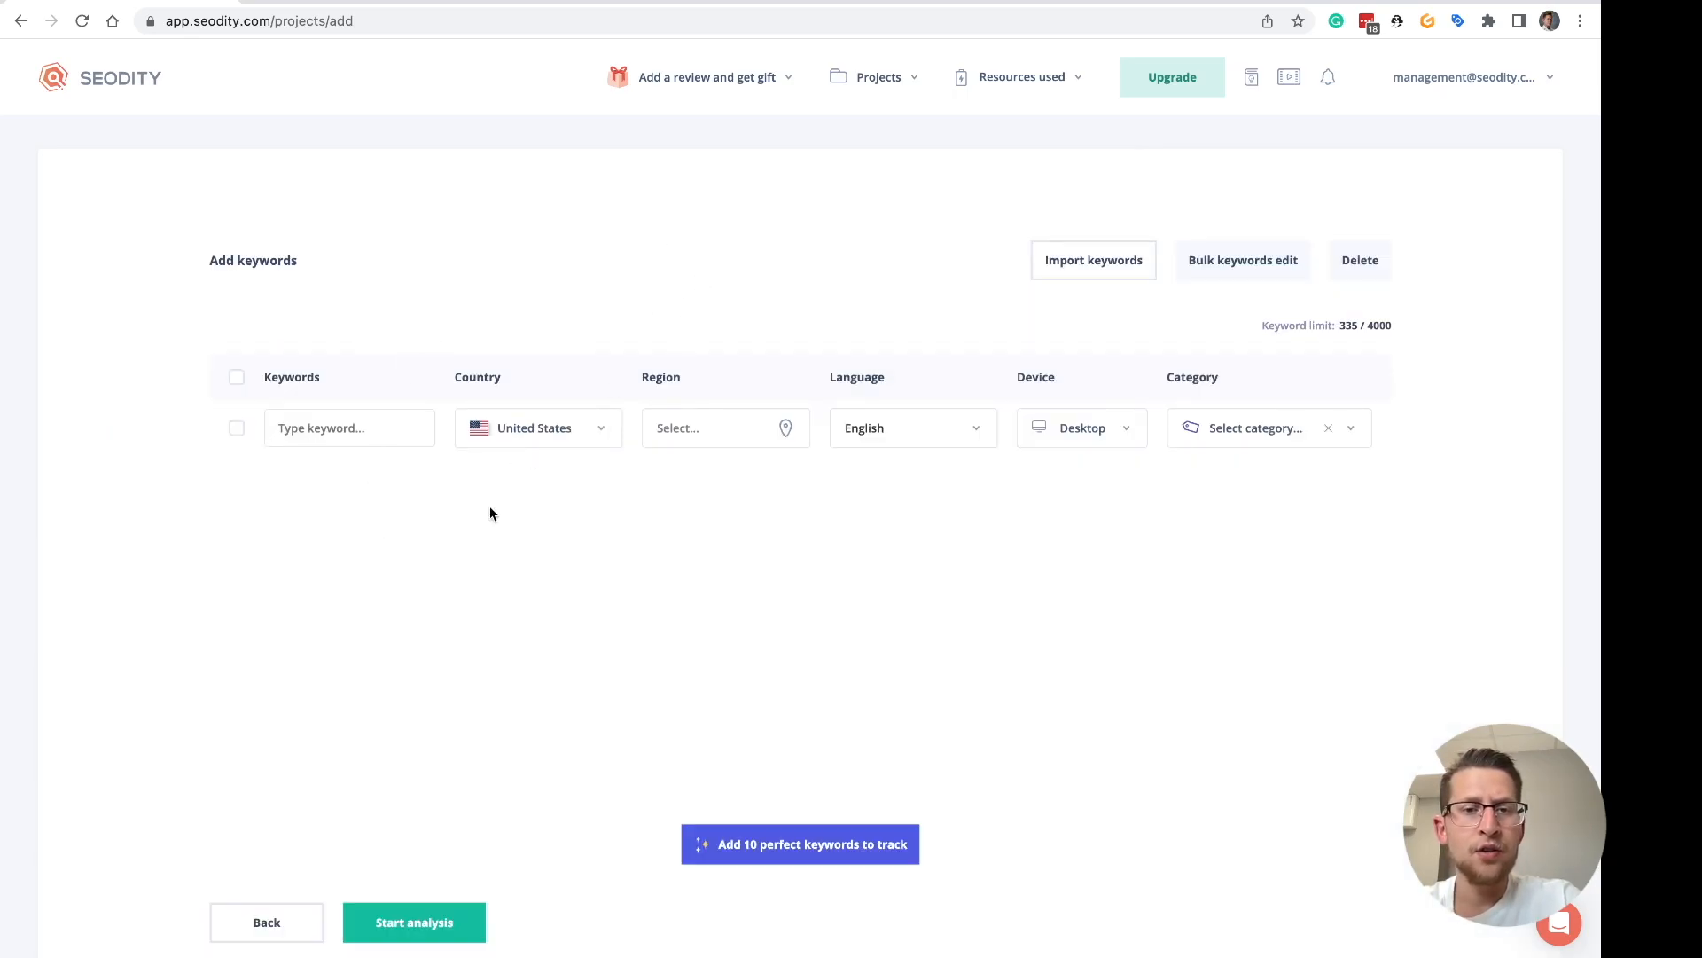
pyautogui.moveTo(603, 514)
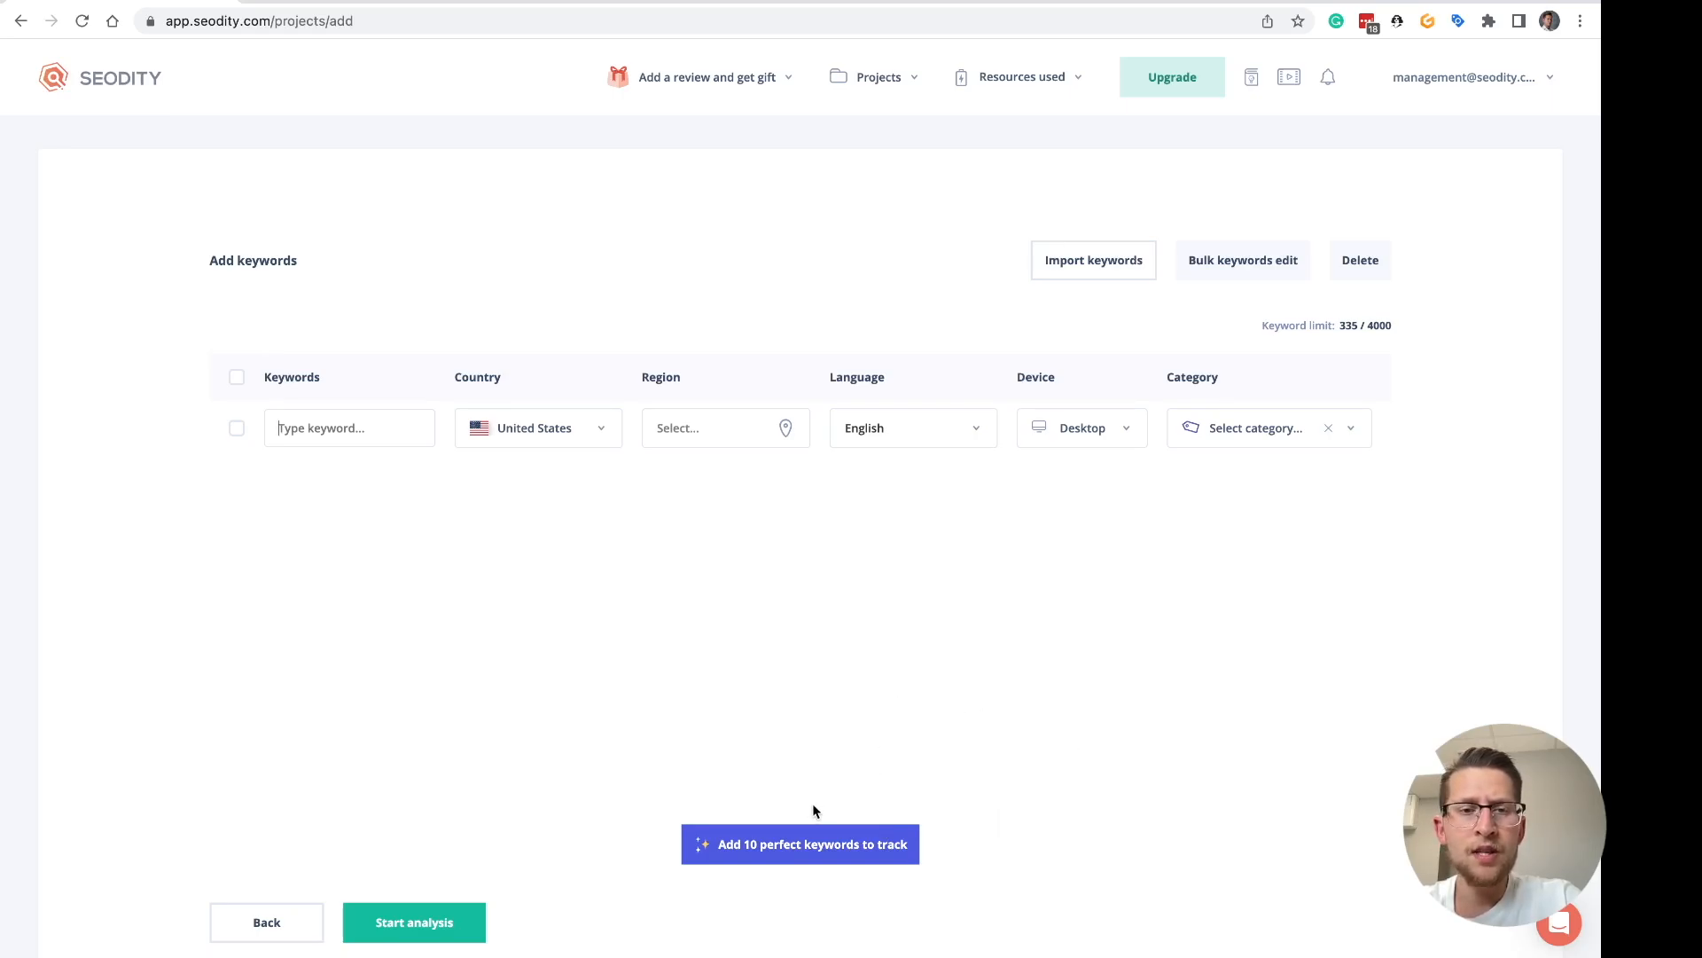
# - Add three batches of ten suggested SpaceX keywords to track, thirty in total
pyautogui.click(800, 844)
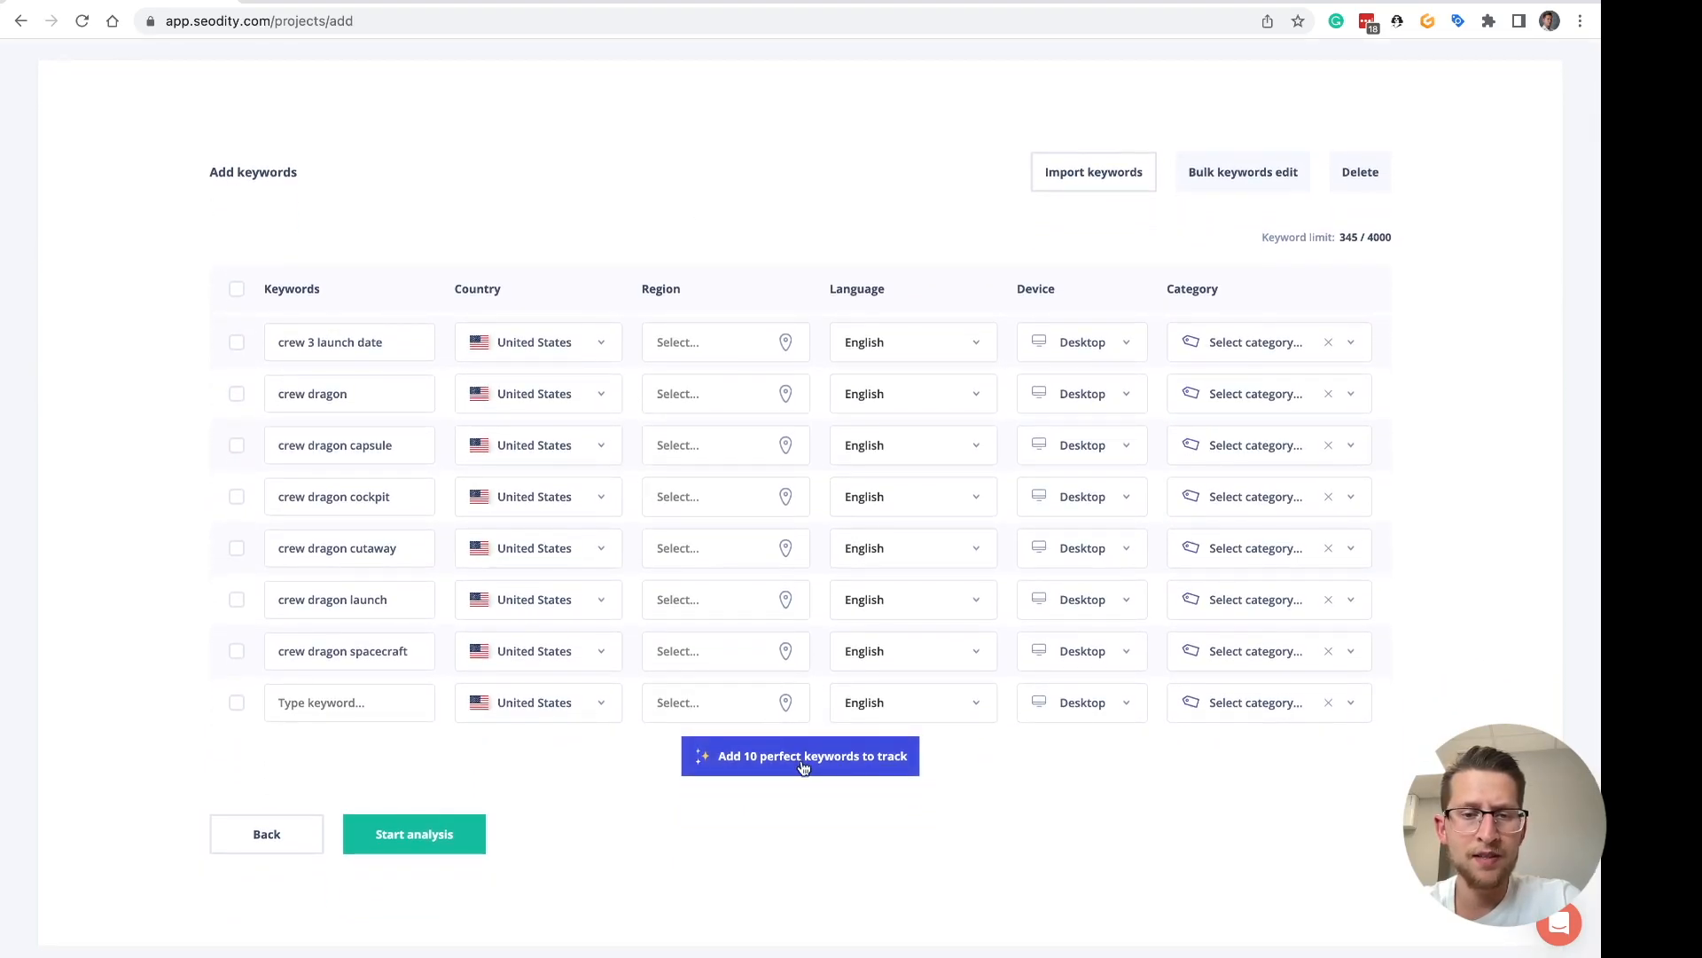
pyautogui.click(799, 755)
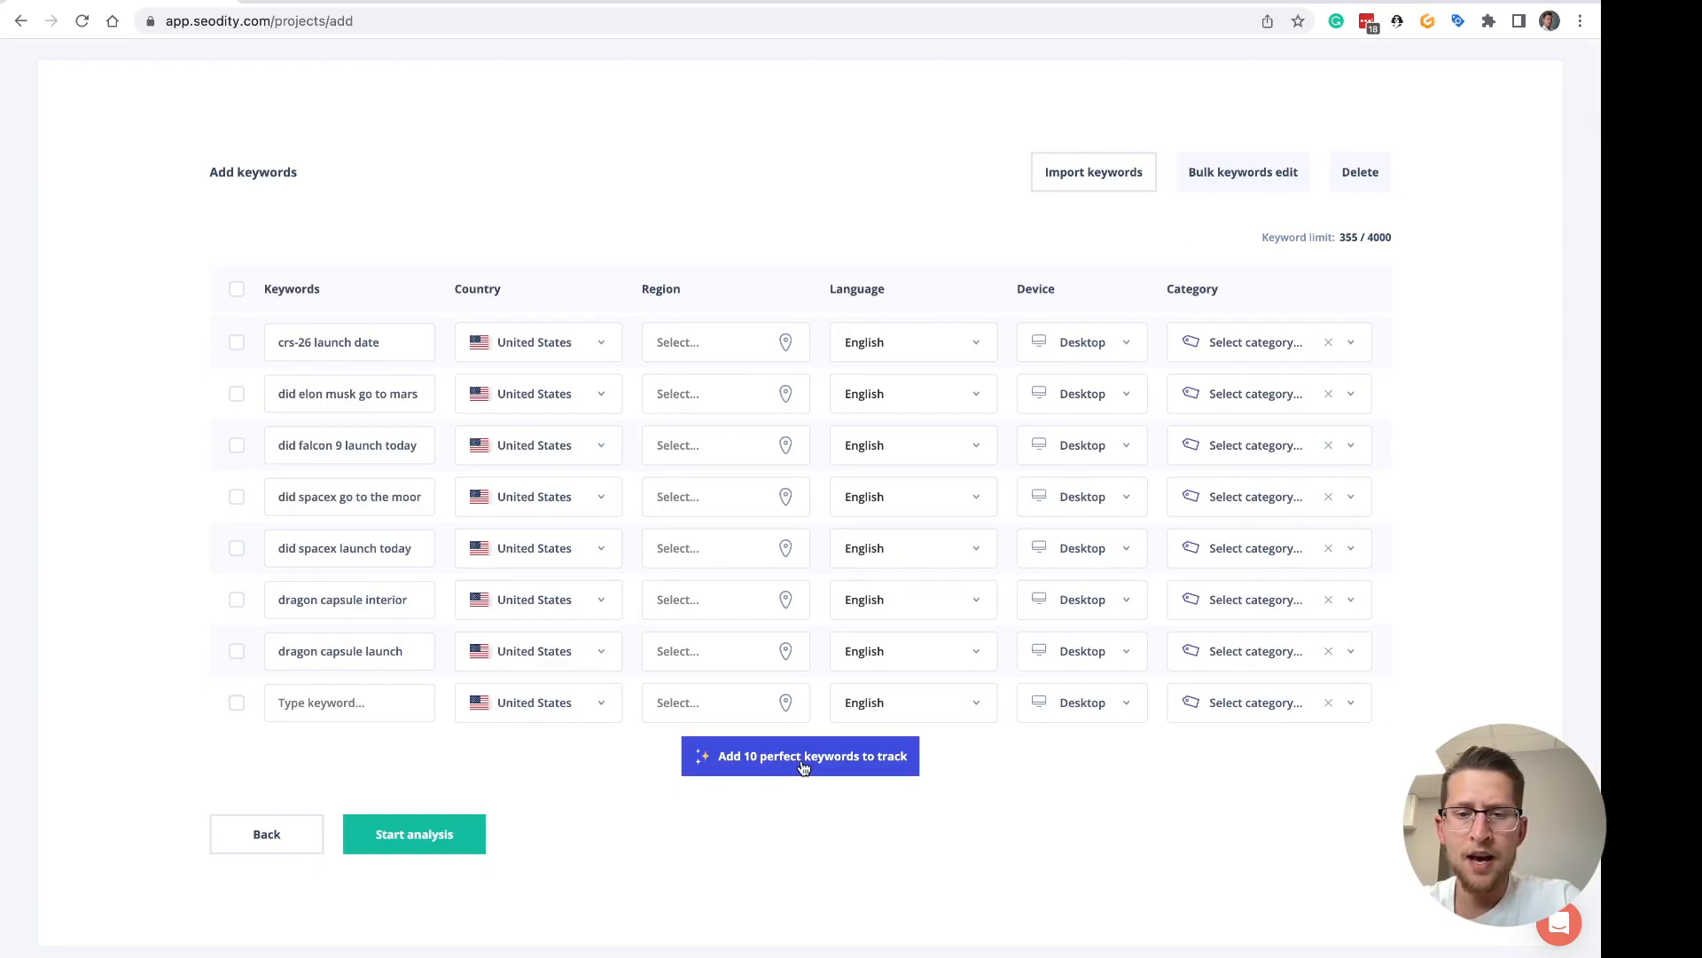
pyautogui.click(800, 755)
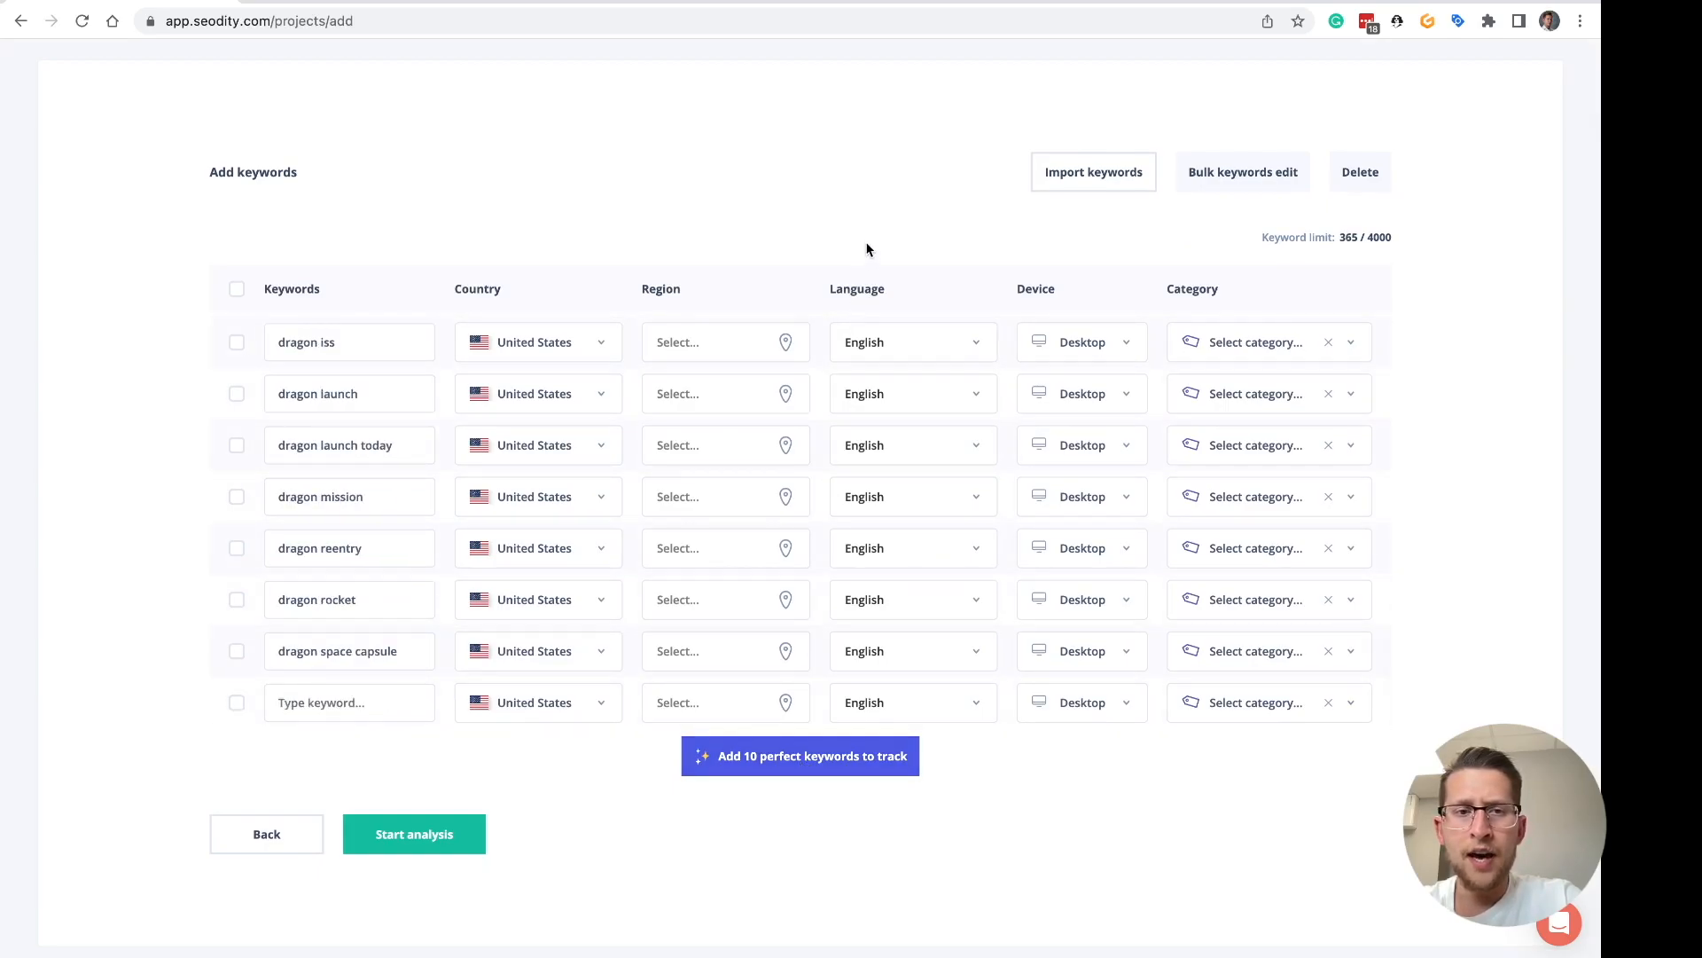
# - Select the crew dragon capsule, cockpit and cutaway keywords for bulk editing
pyautogui.scroll(-3)
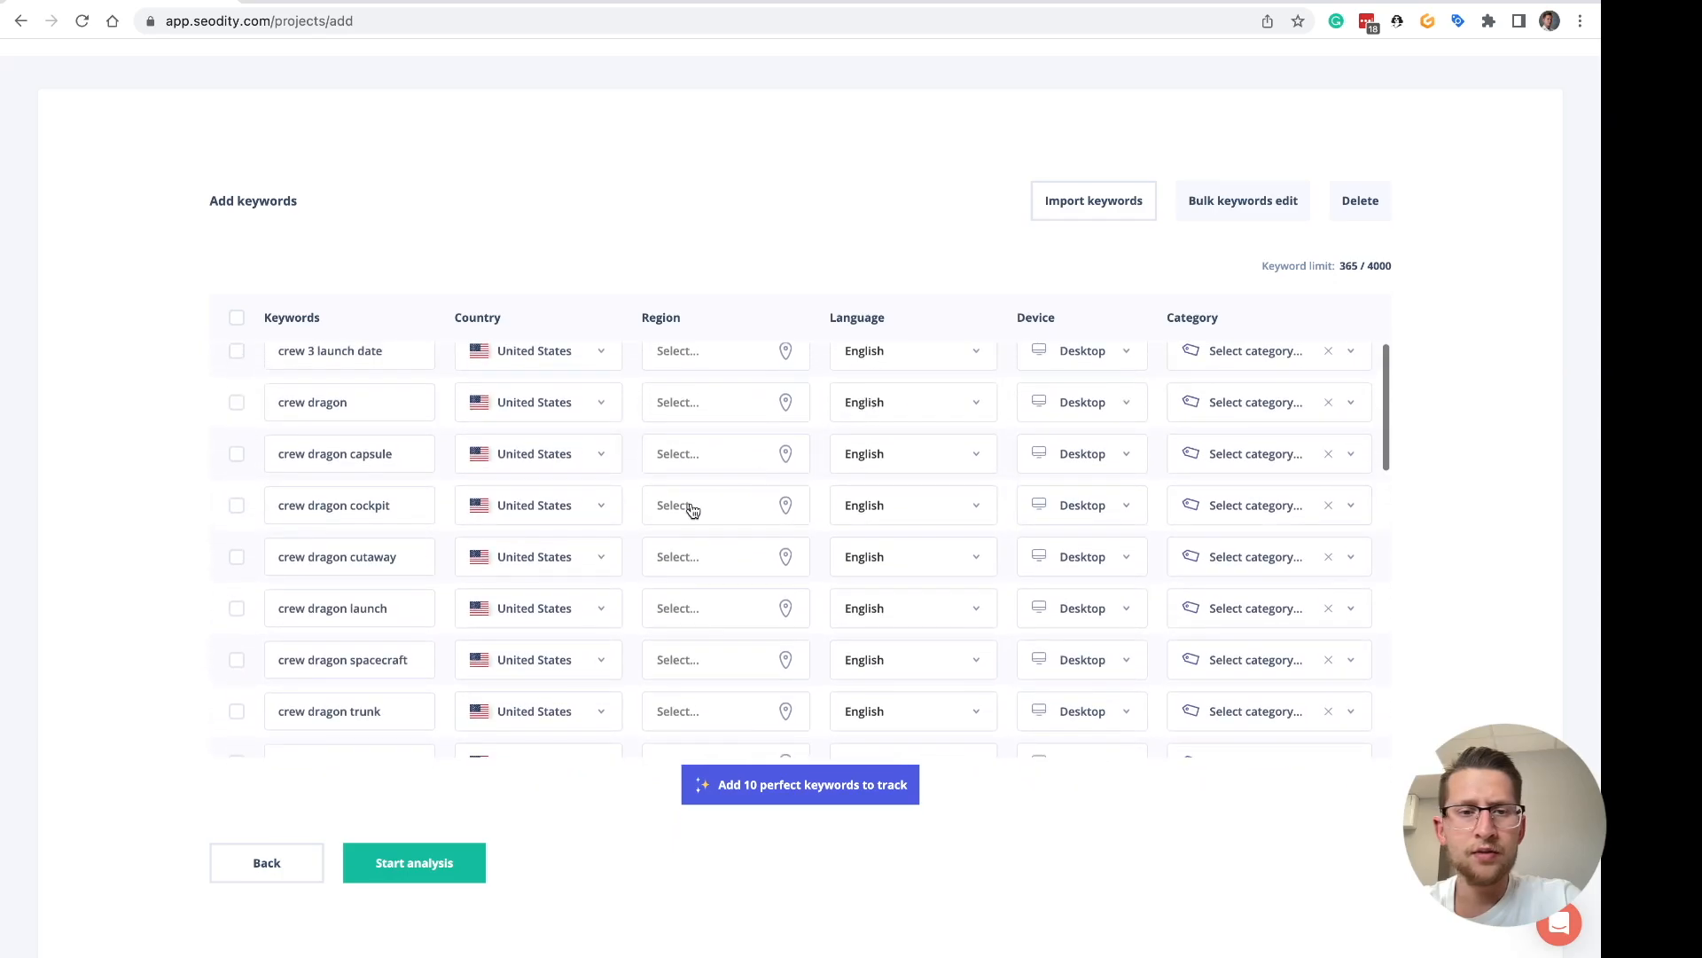
pyautogui.click(236, 317)
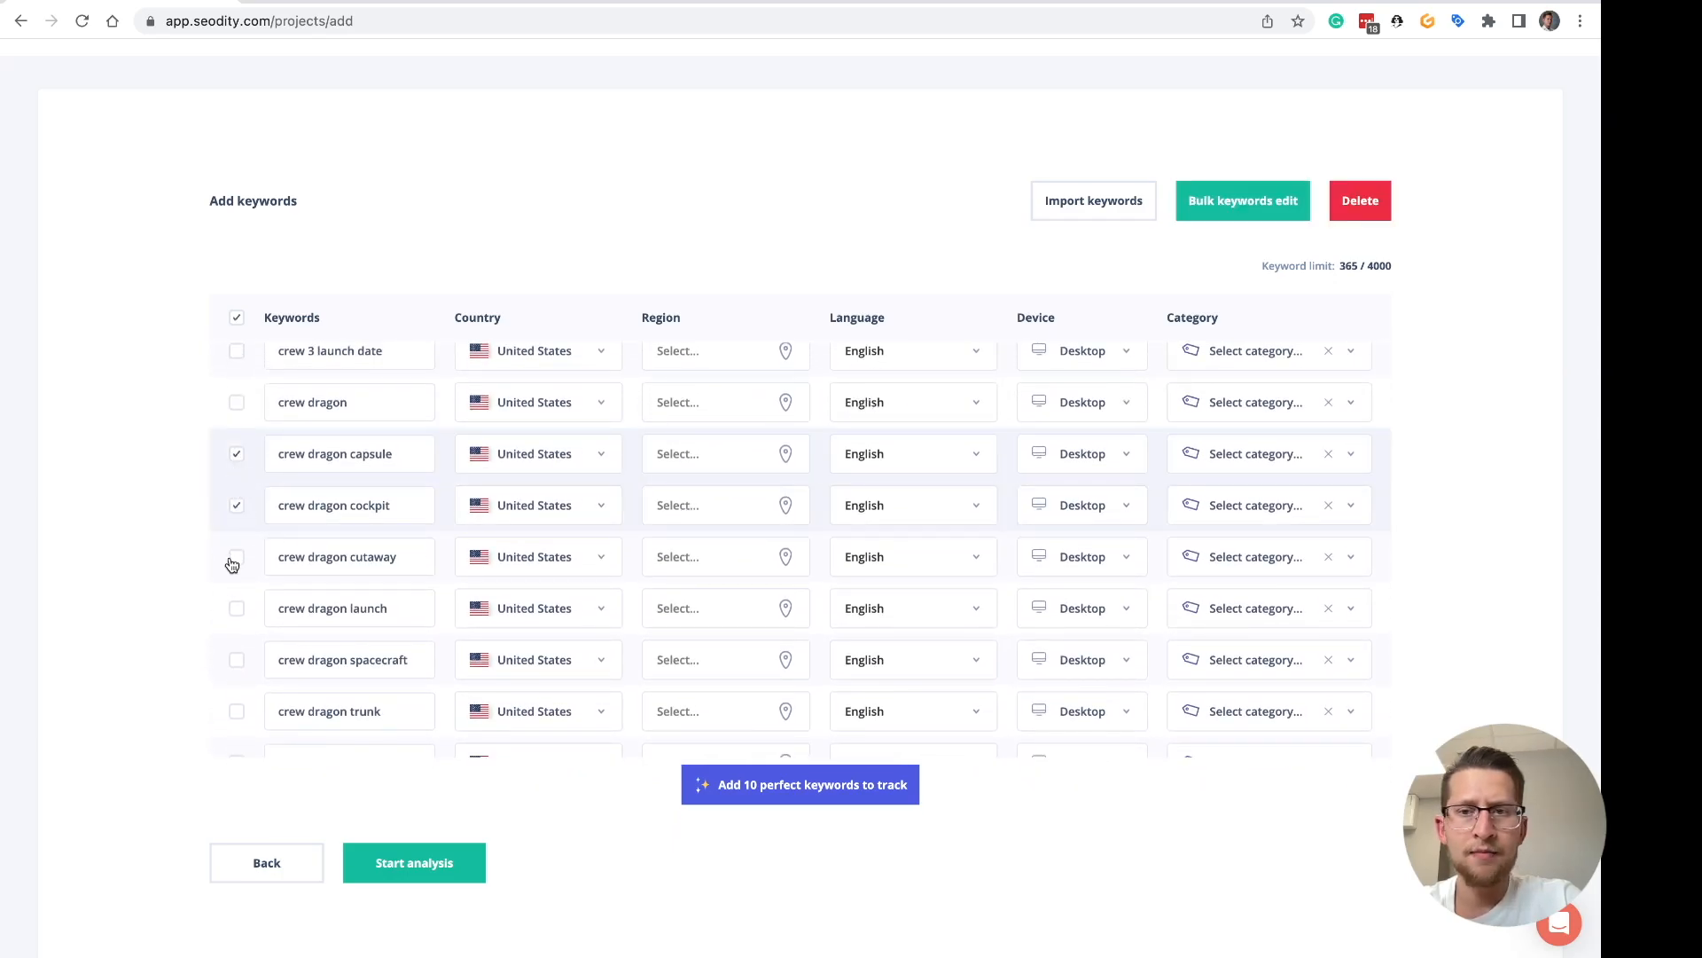
pyautogui.click(236, 555)
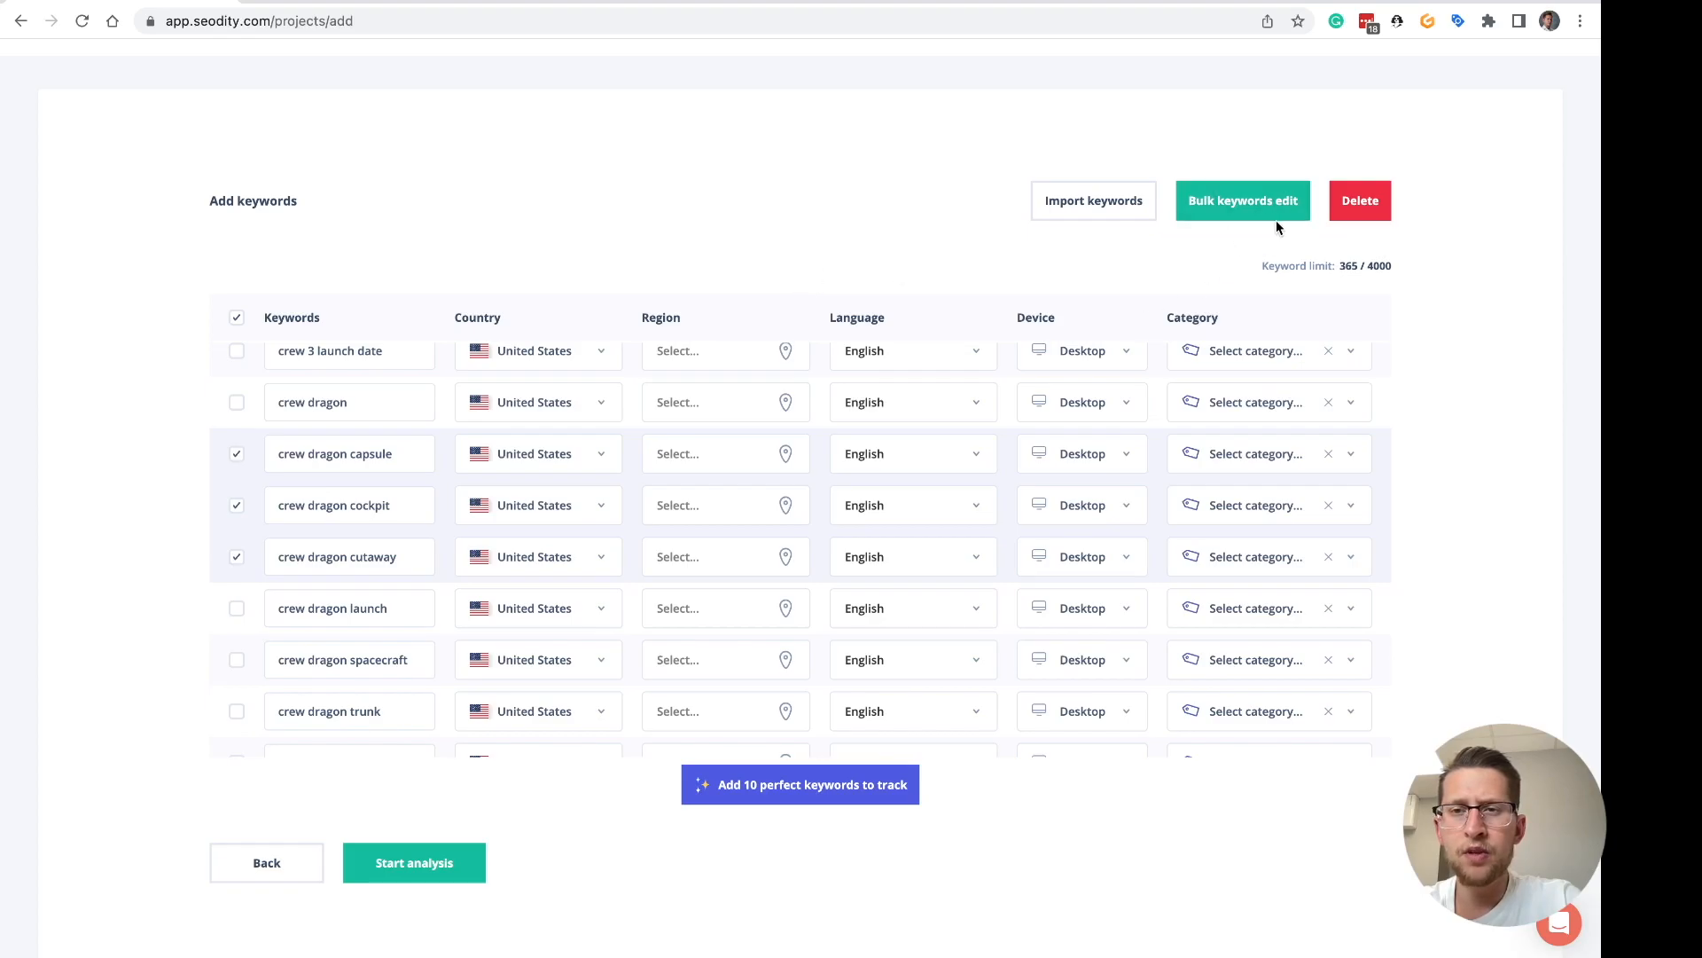
pyautogui.click(1242, 200)
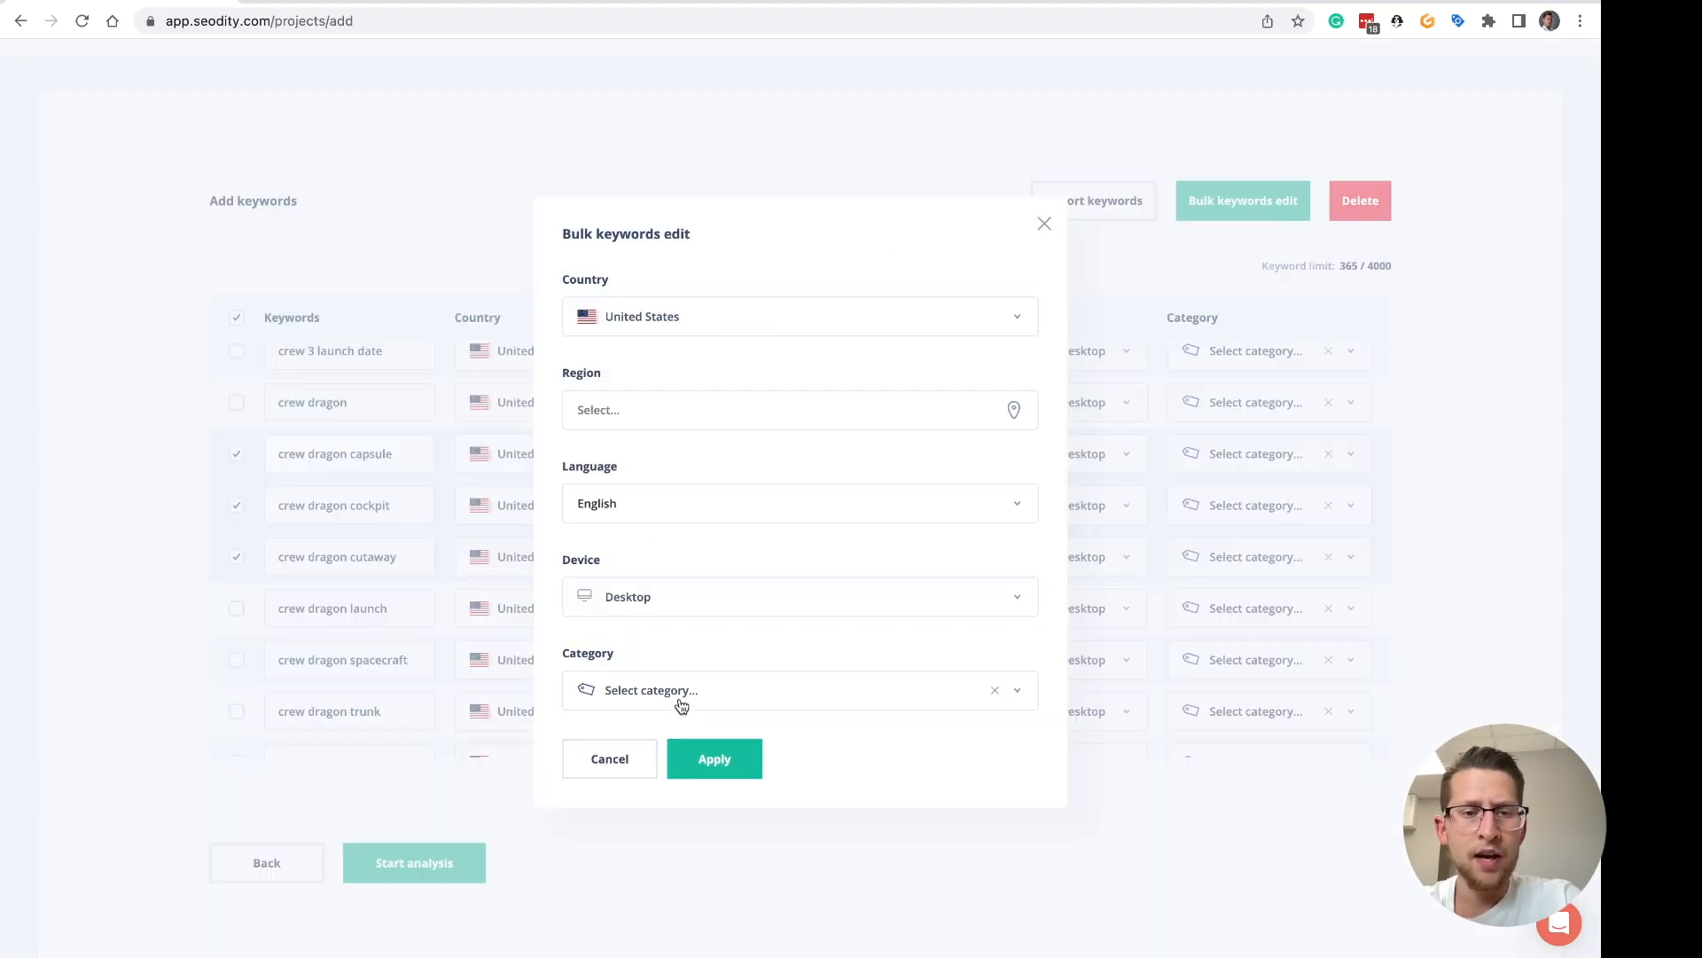
# - Create a new 'crew dragon' category and apply it to the three selected keywords
pyautogui.write('crew dragon')
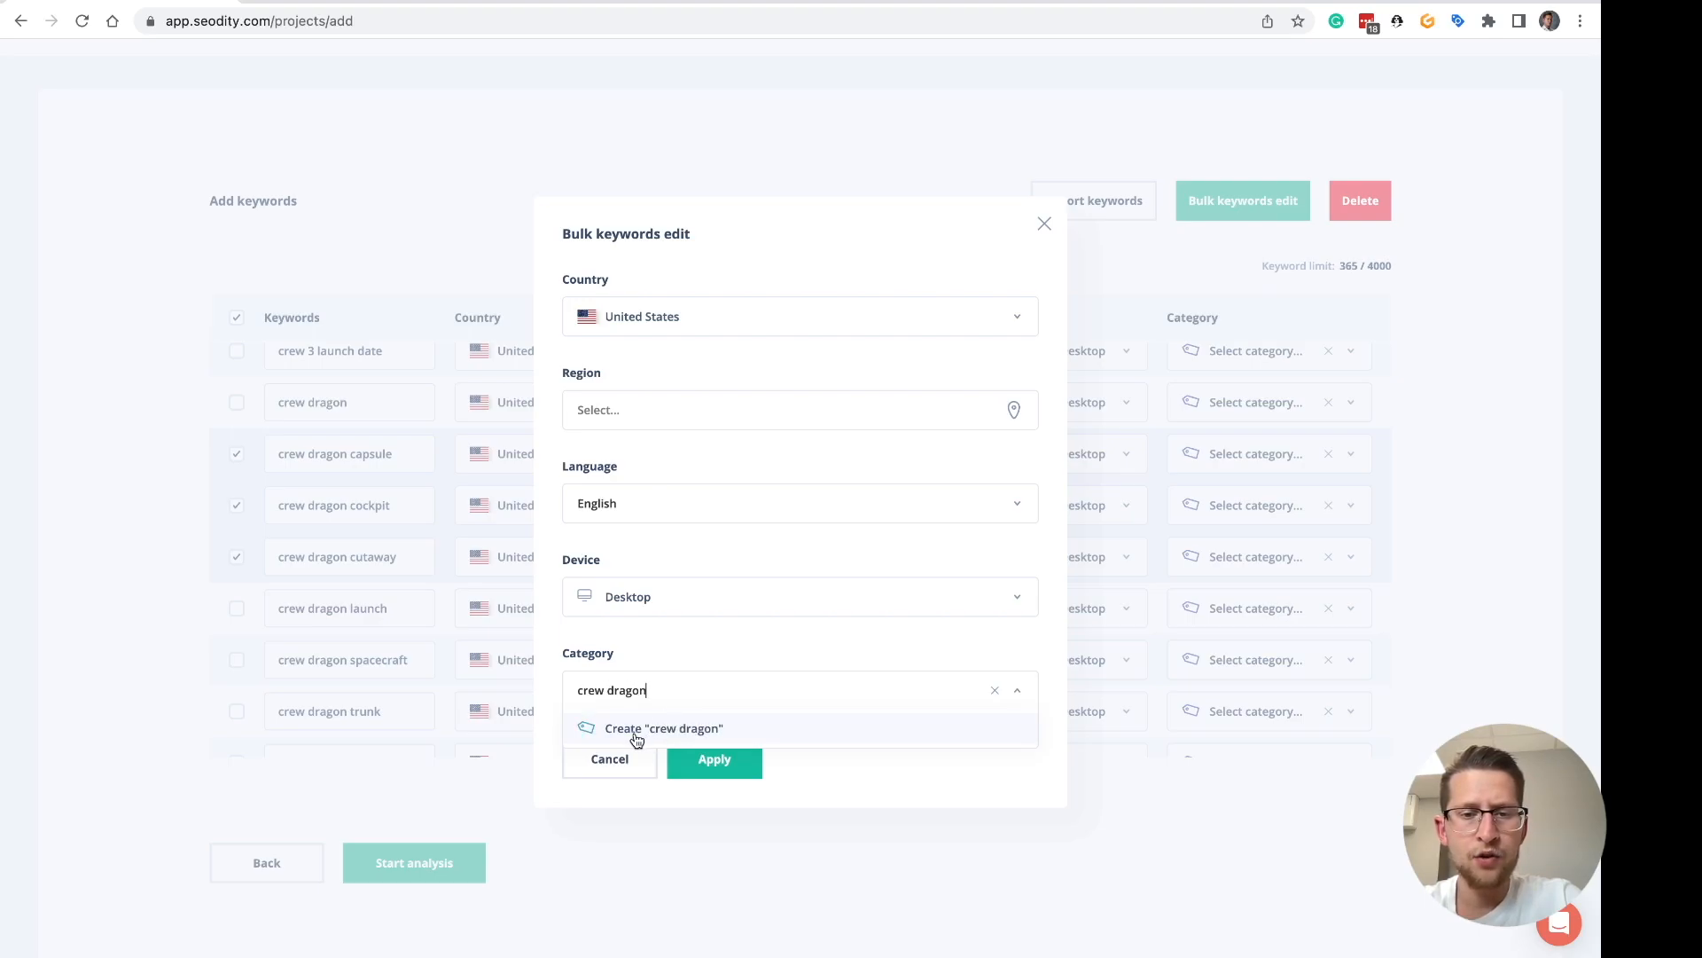
pyautogui.click(663, 727)
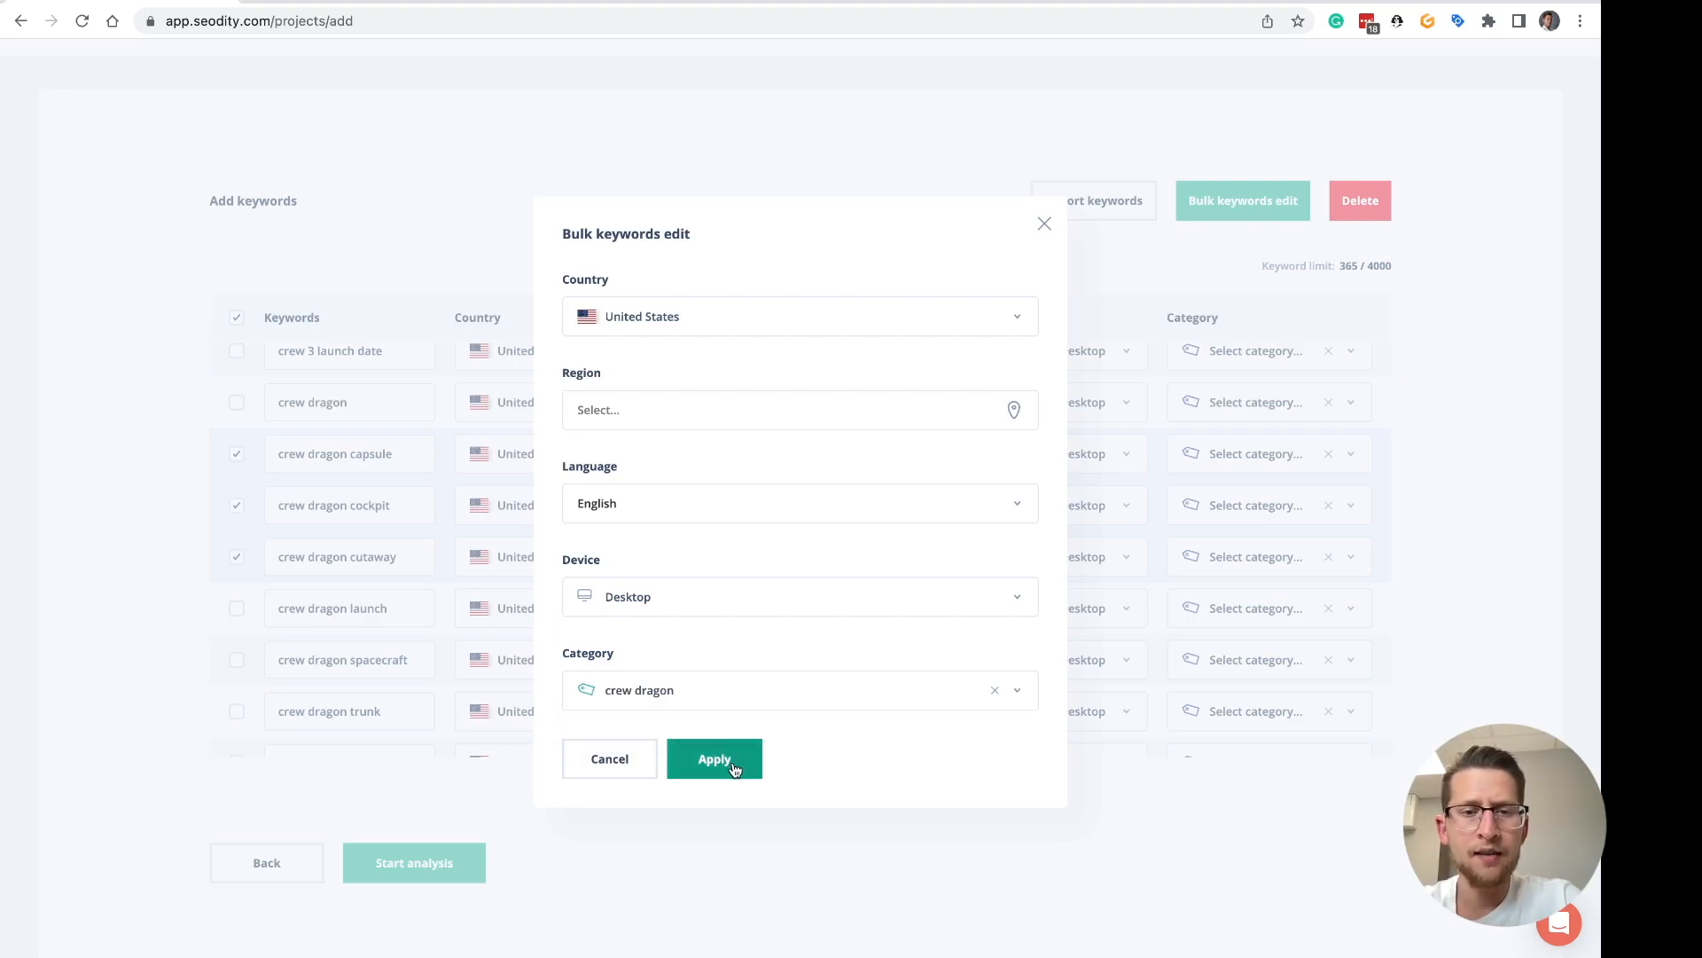
pyautogui.click(715, 757)
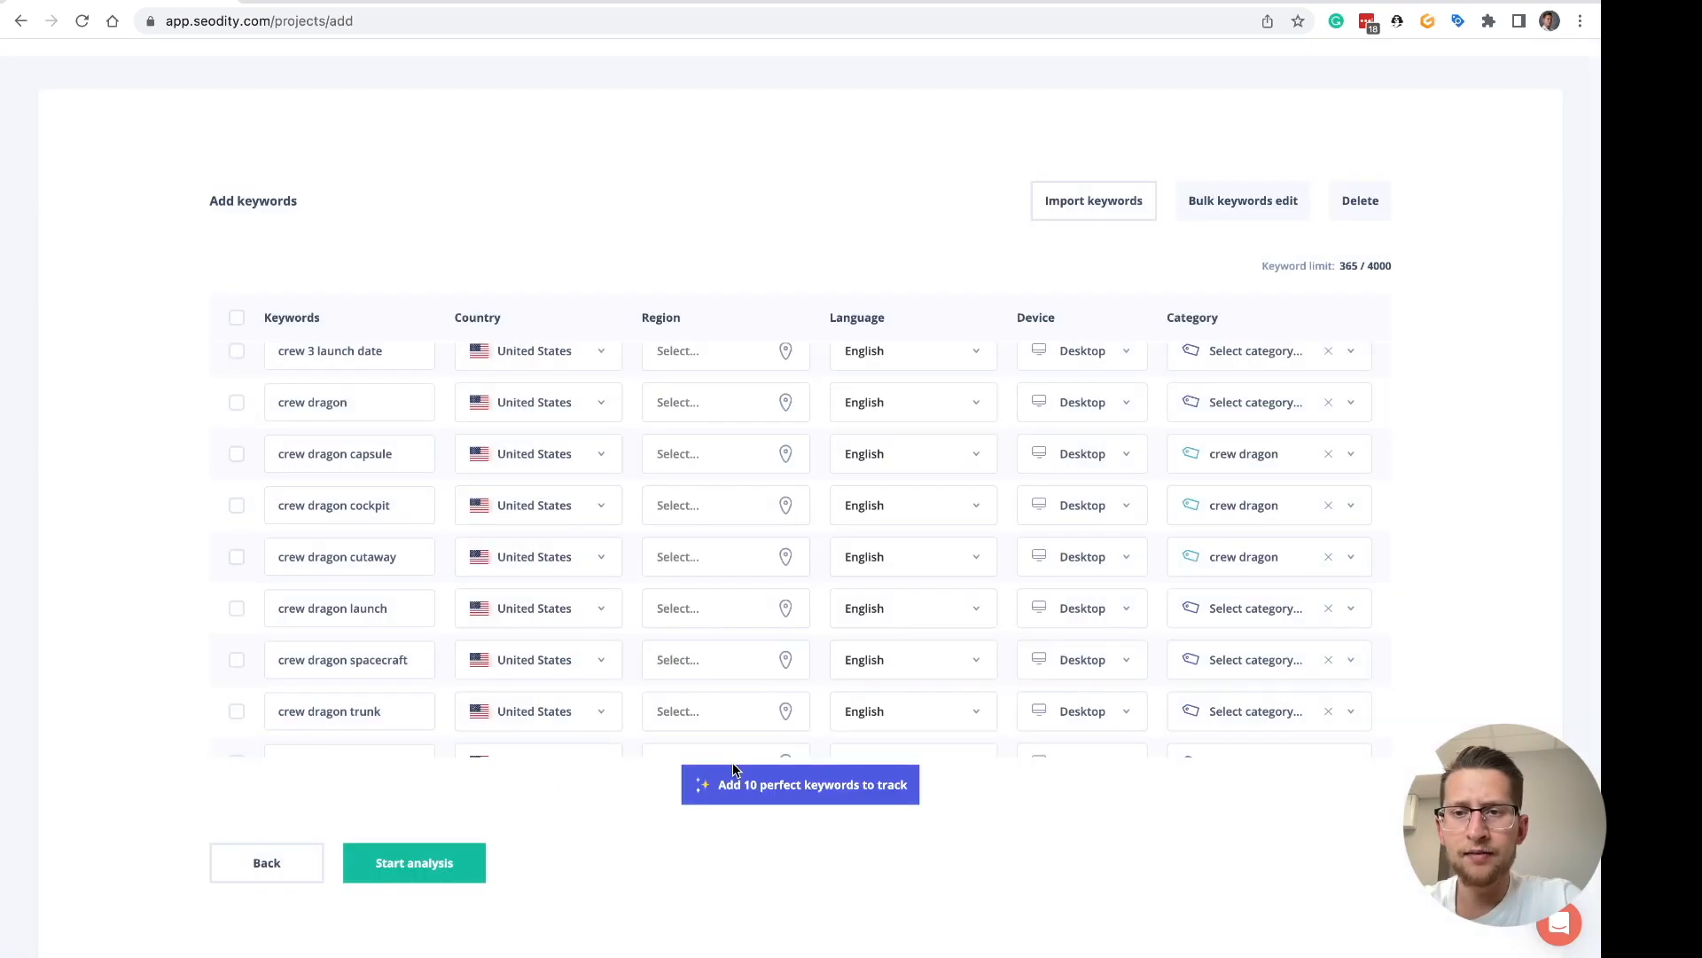
pyautogui.moveTo(1236, 461)
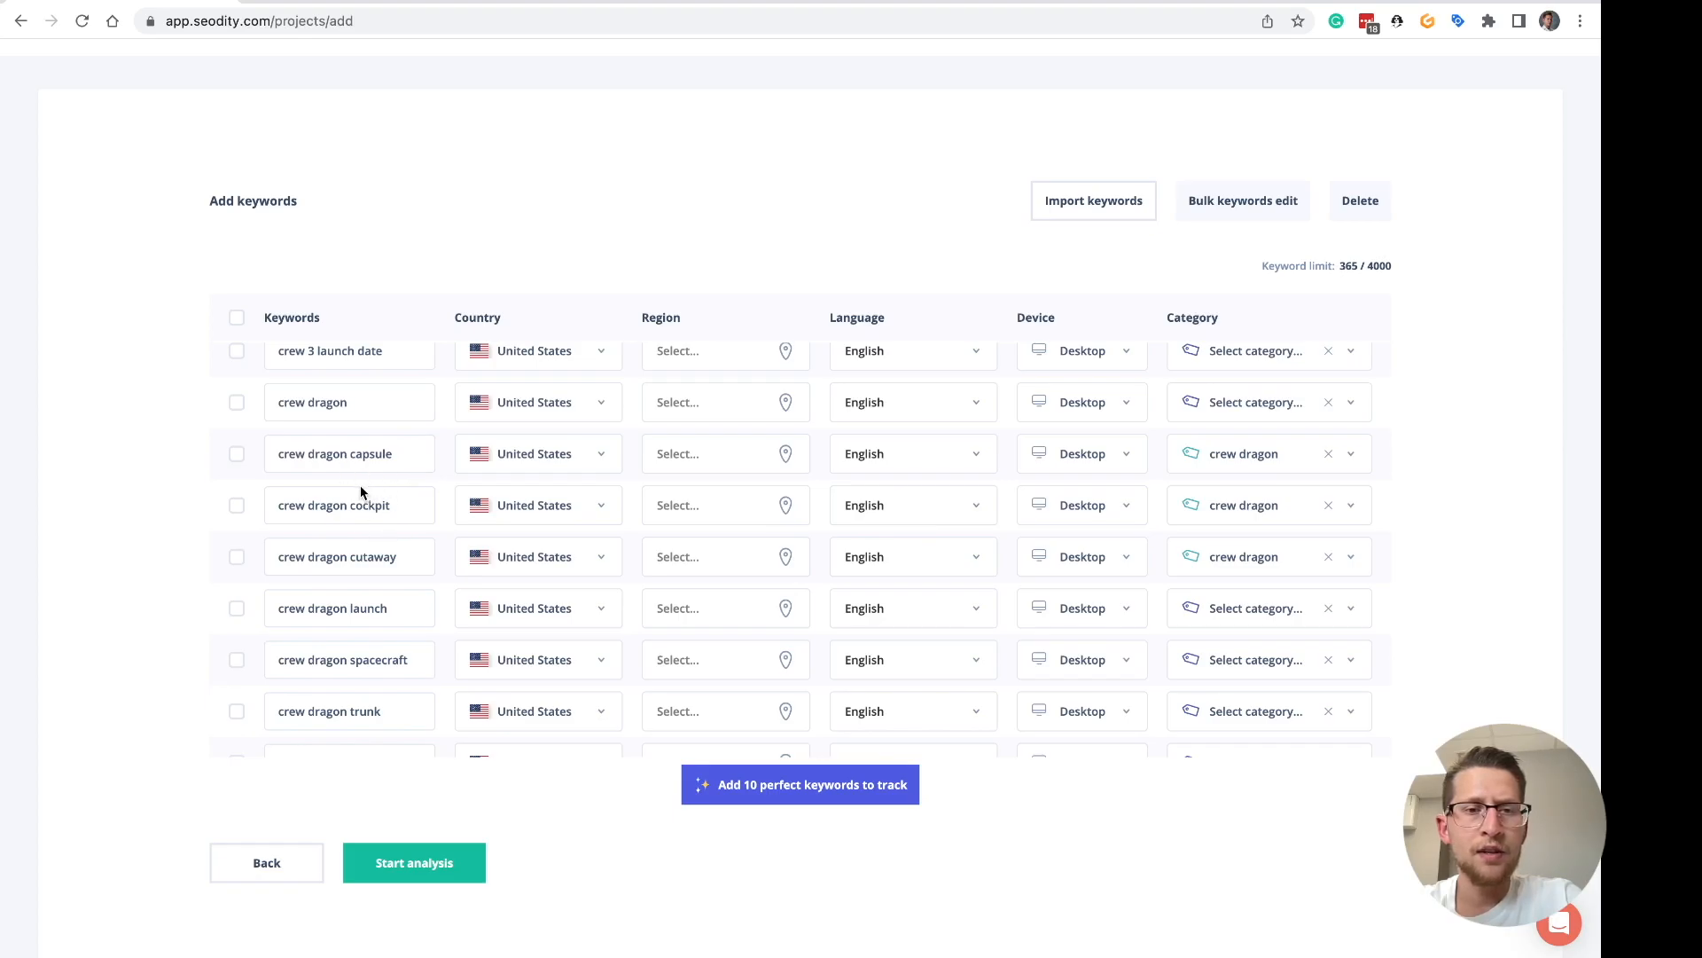
pyautogui.moveTo(821, 525)
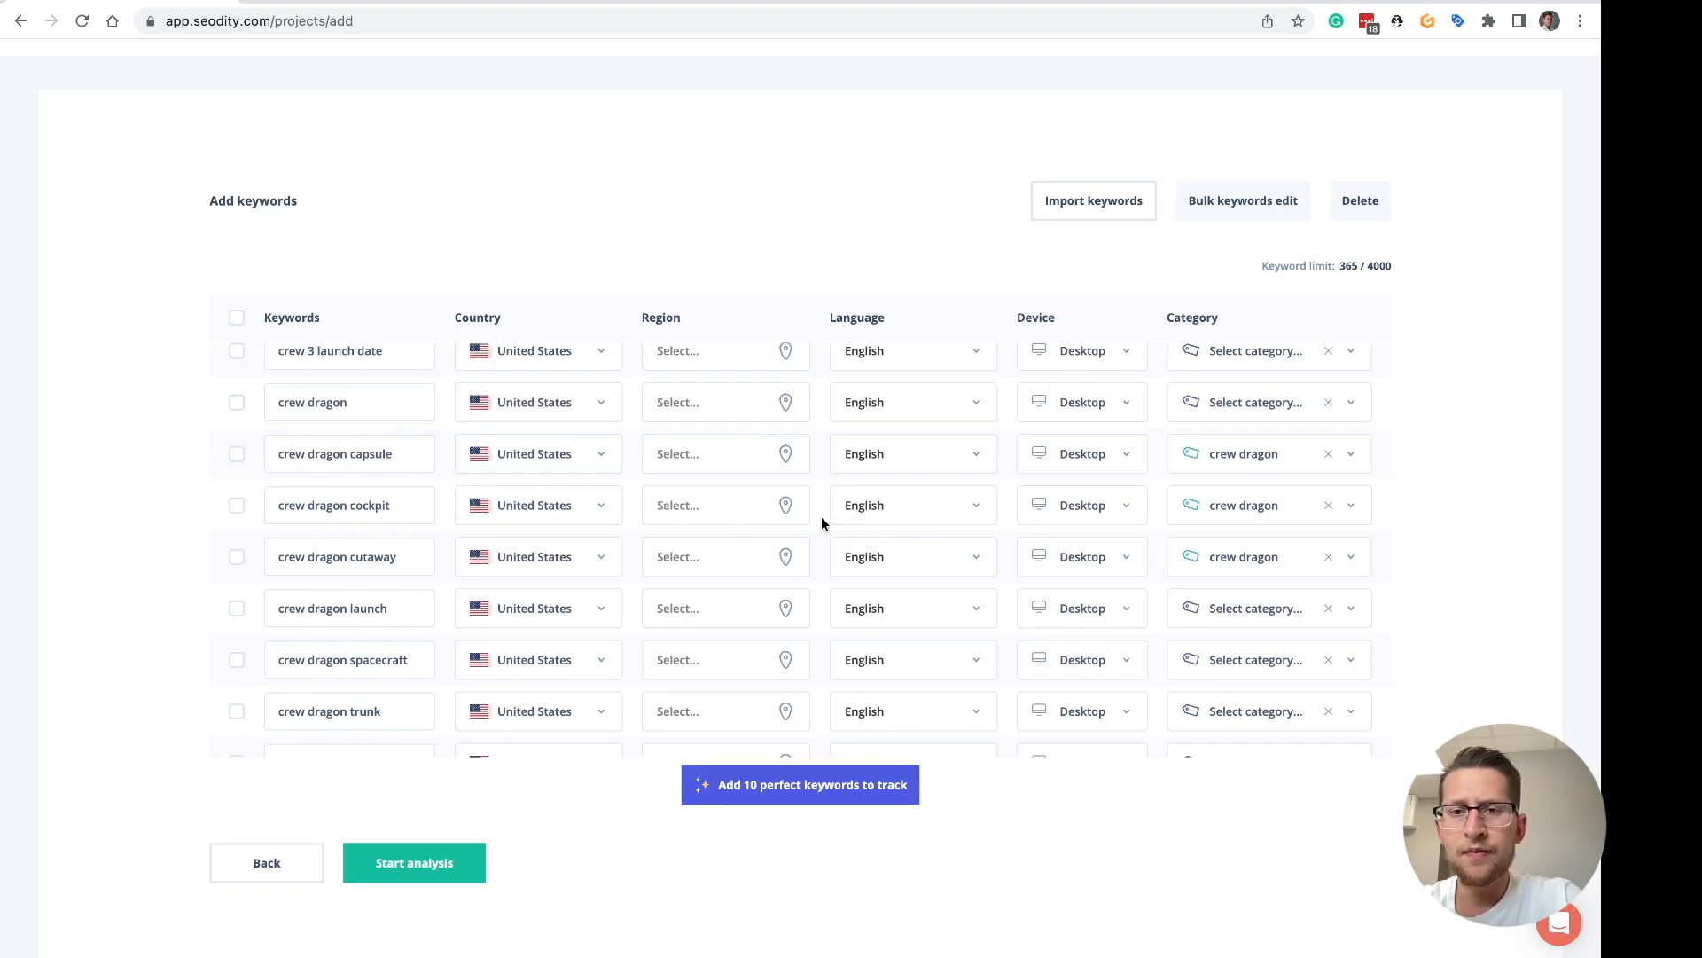
pyautogui.scroll(-3)
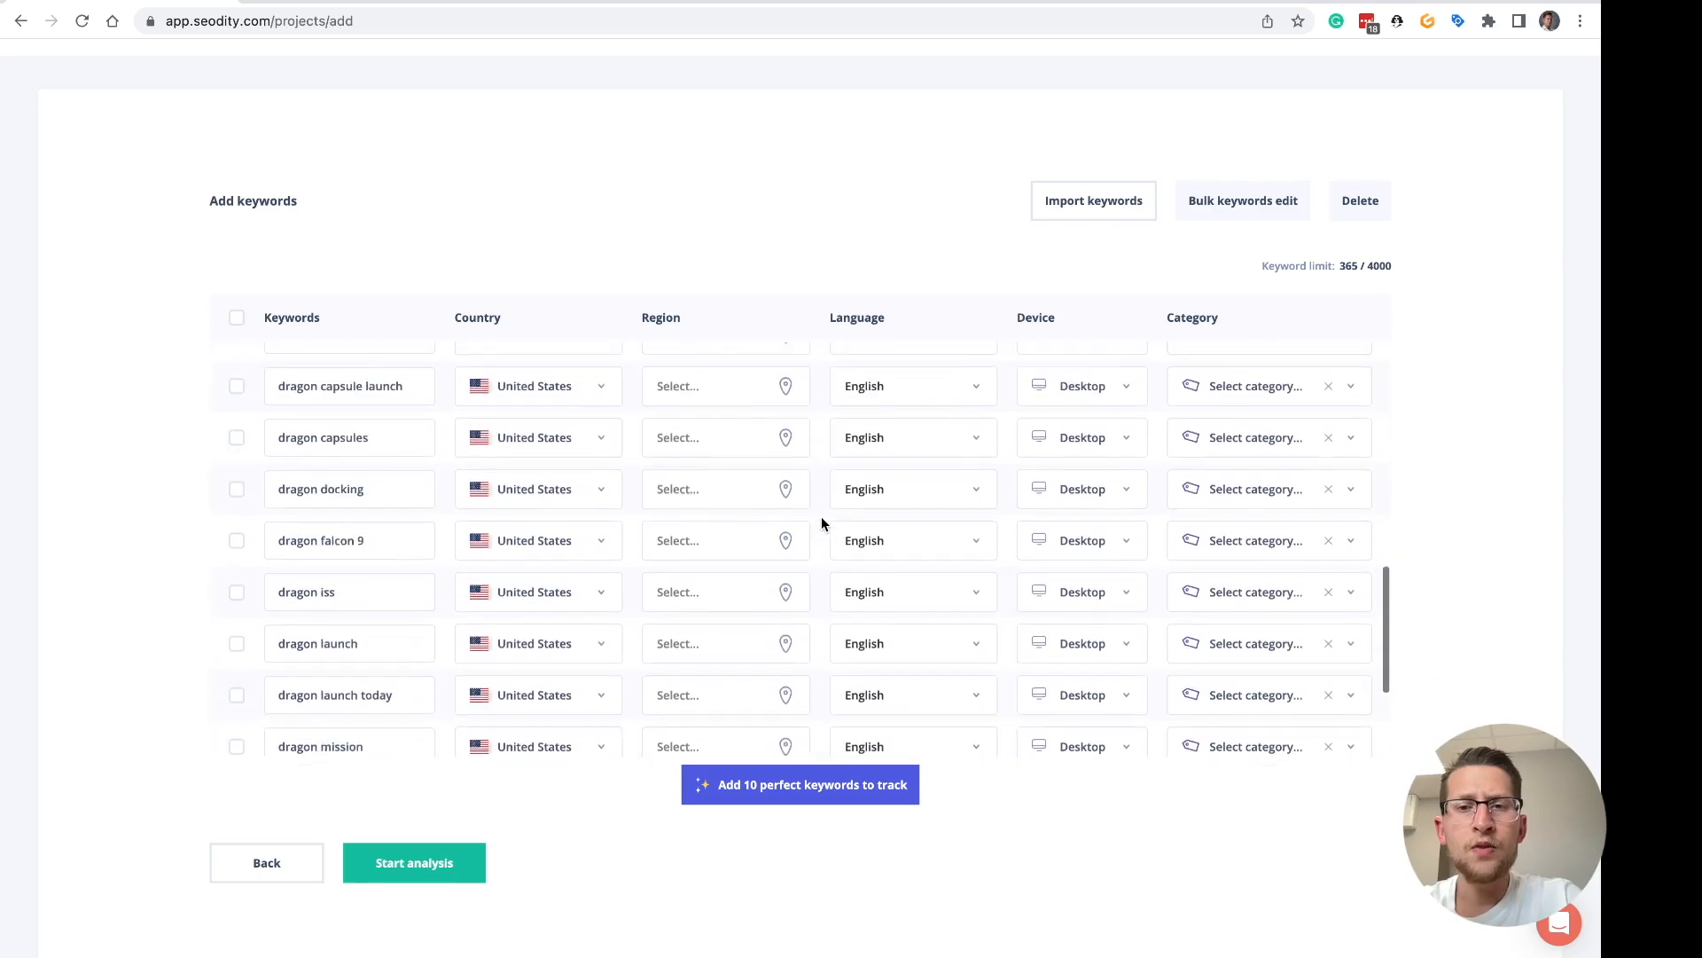
pyautogui.scroll(-3)
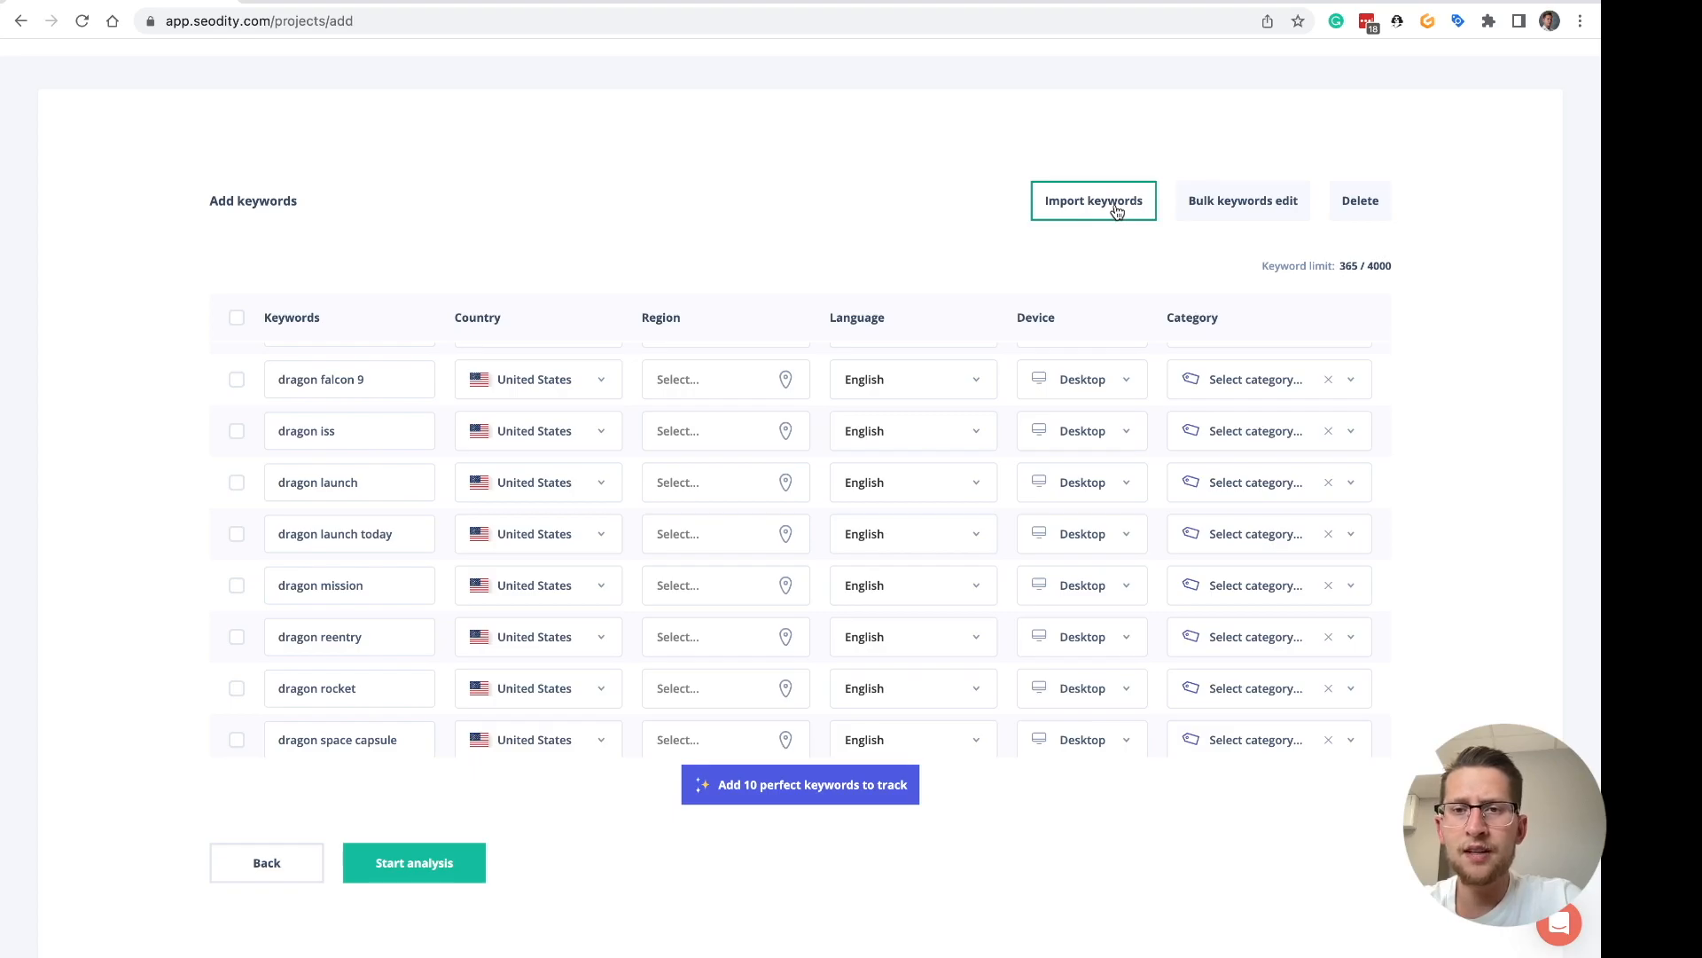
# - Upload the keyword CSV file for import and mark its first column as Keyword
pyautogui.click(1092, 200)
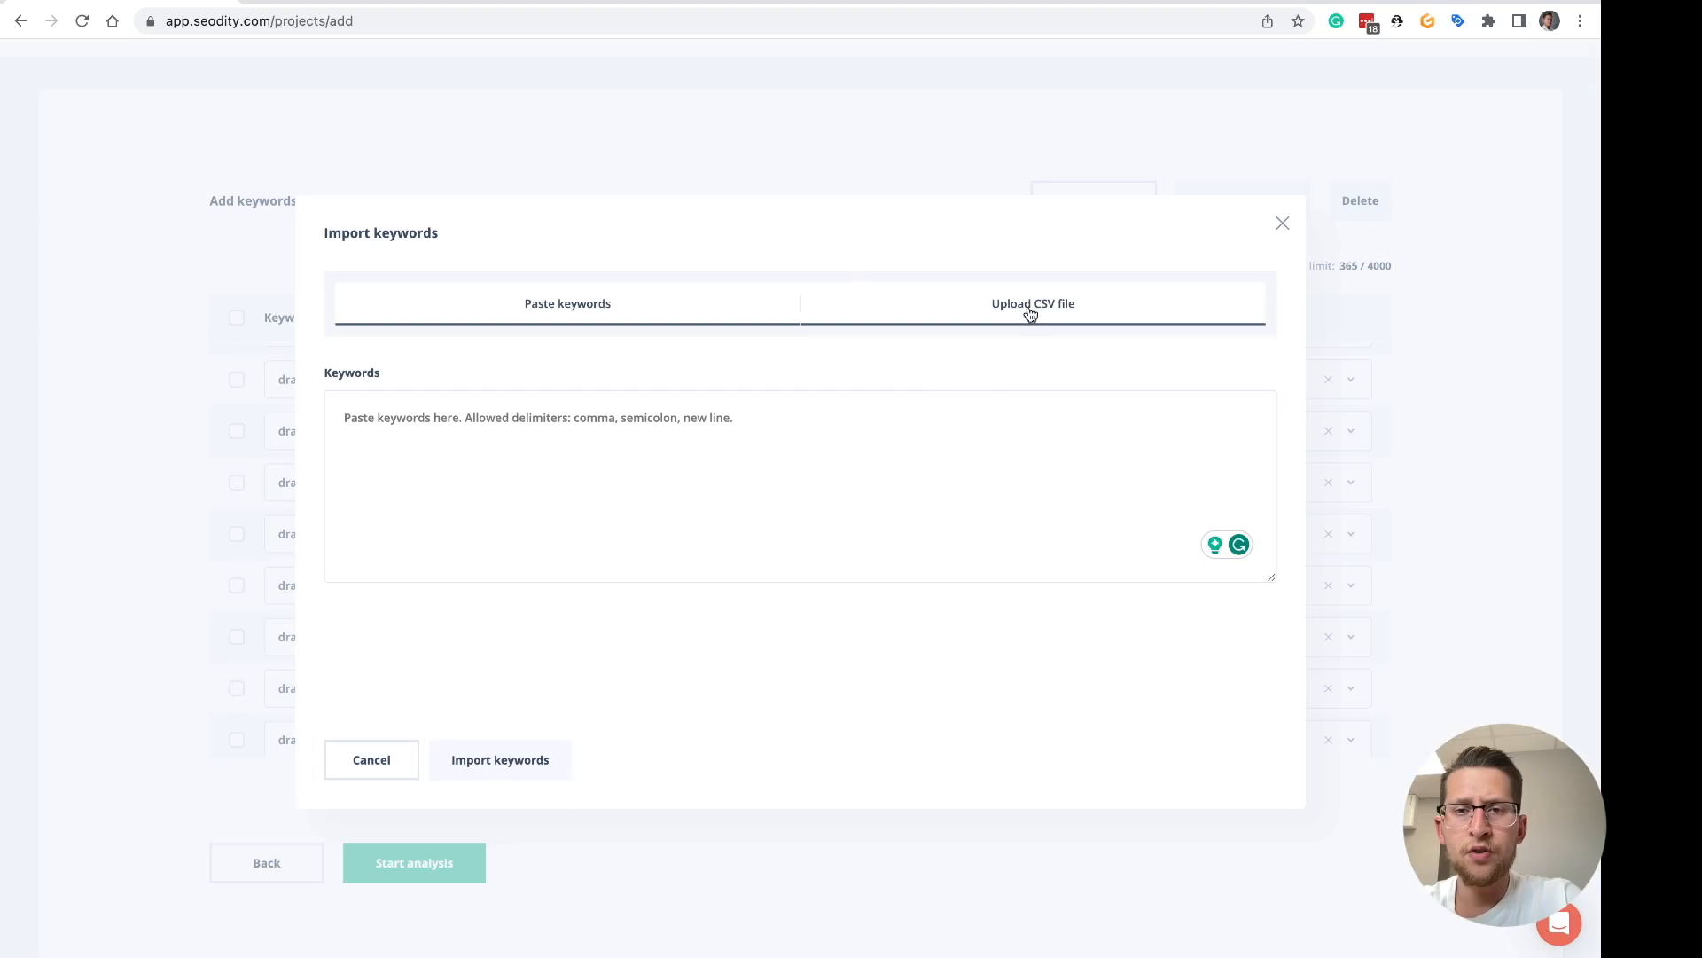
pyautogui.click(1032, 303)
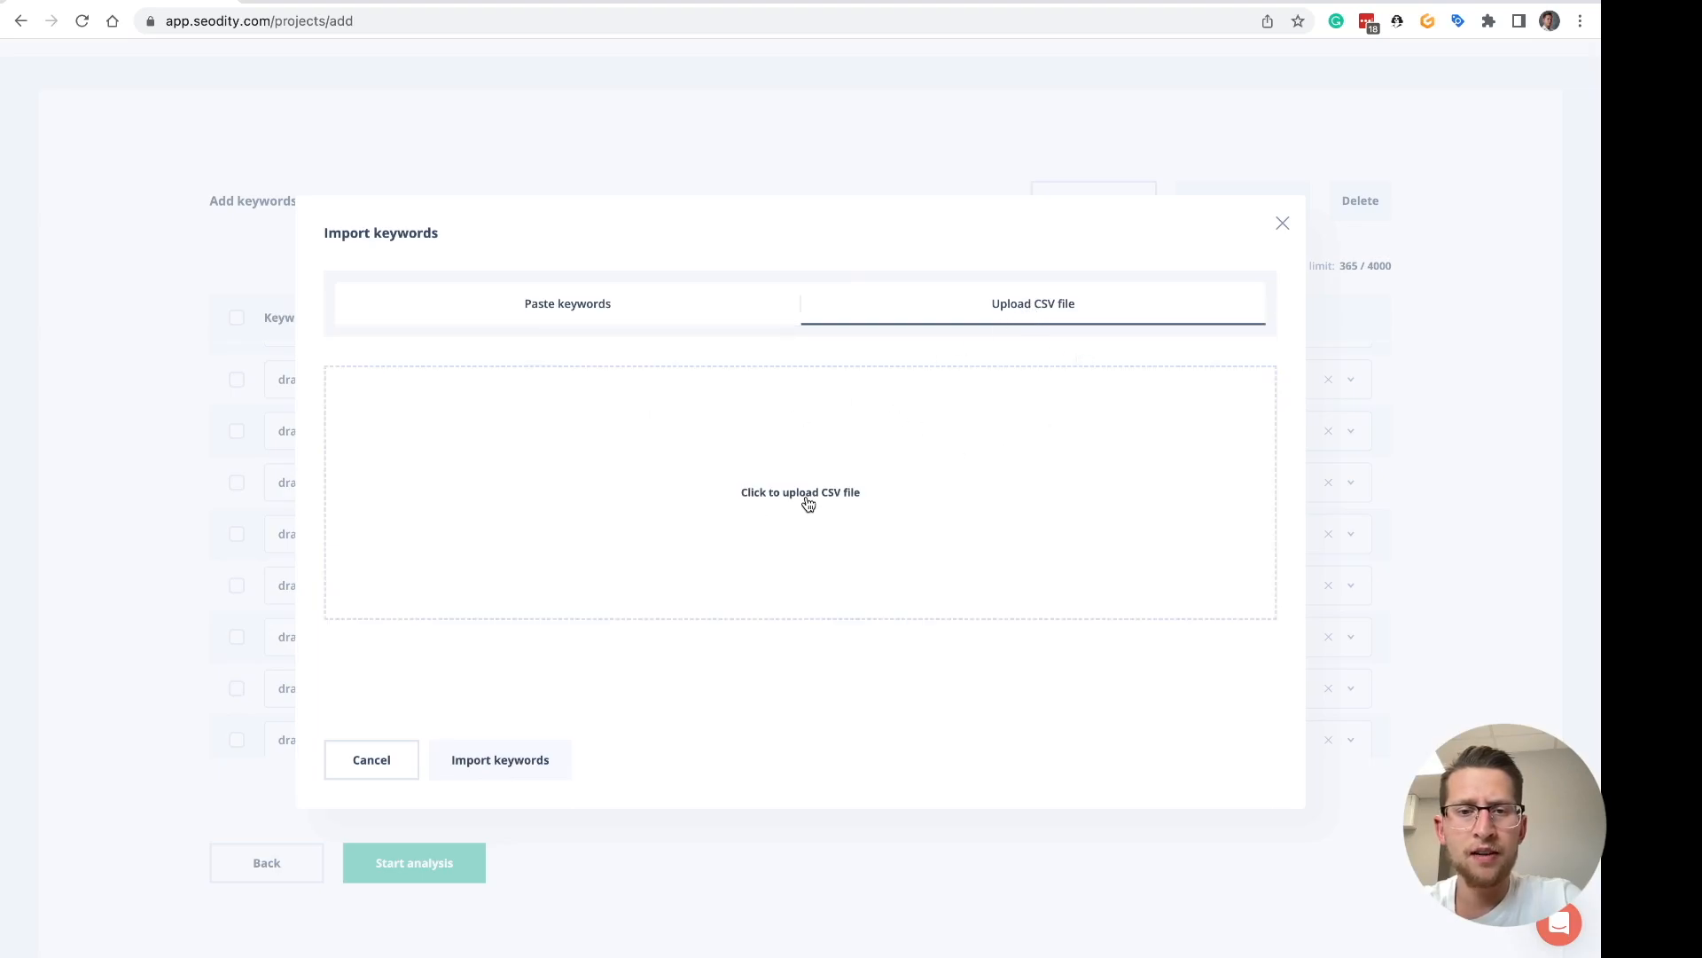
pyautogui.click(799, 491)
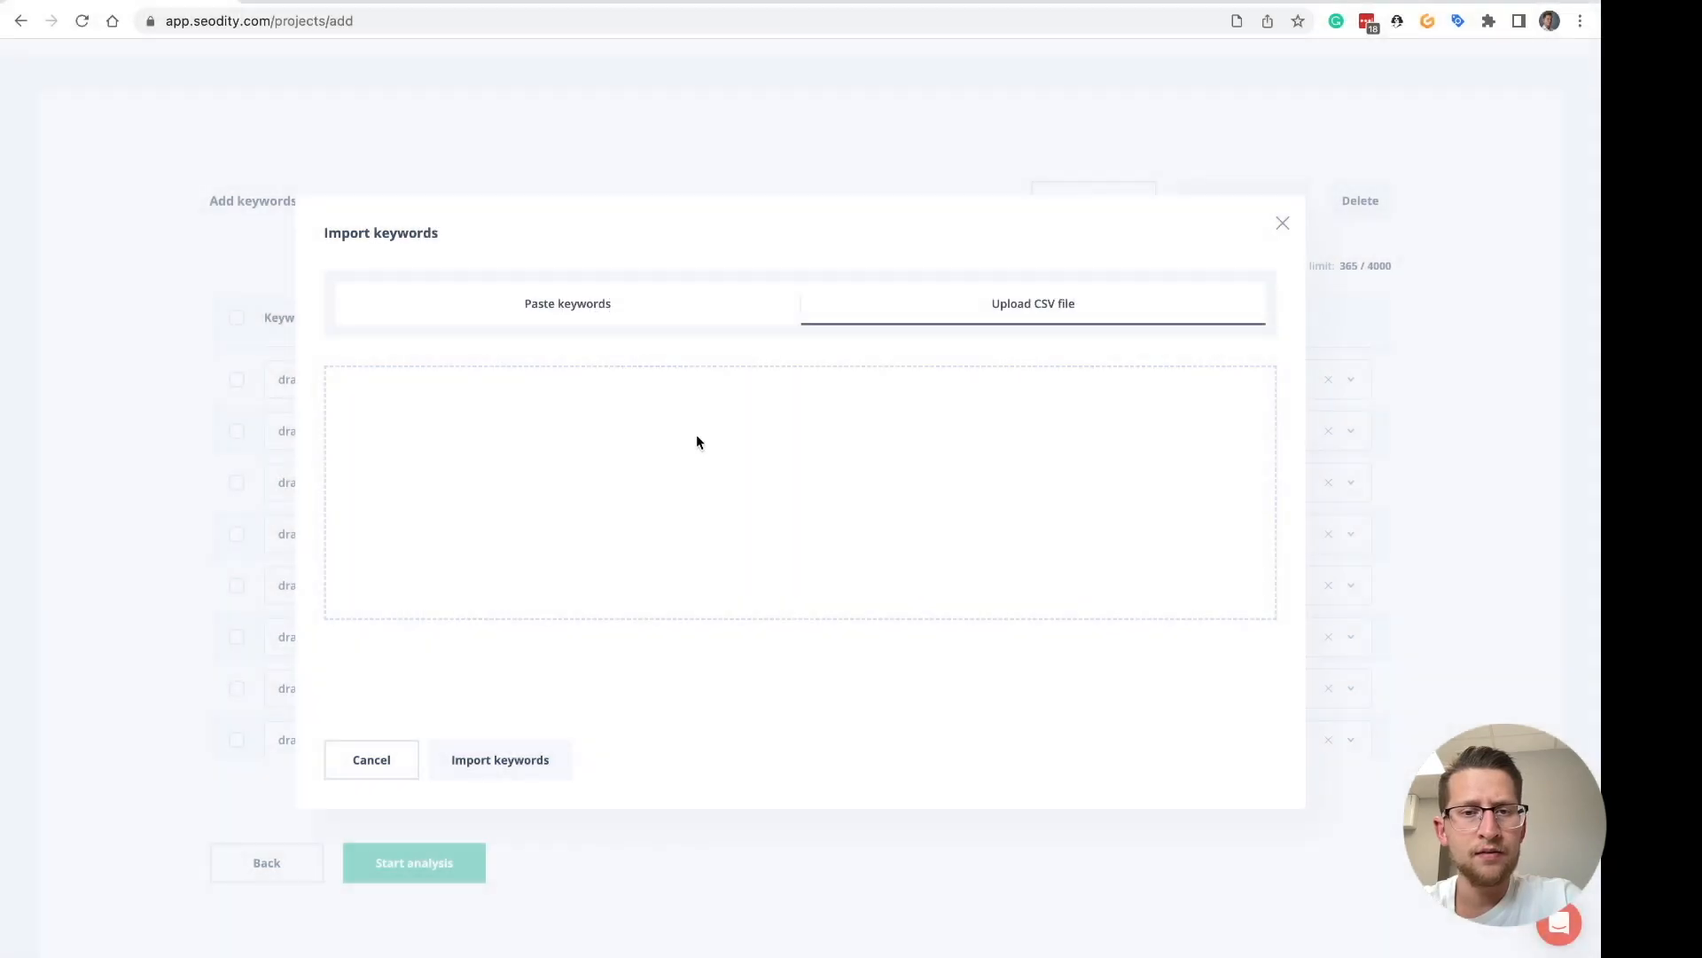
pyautogui.click(390, 399)
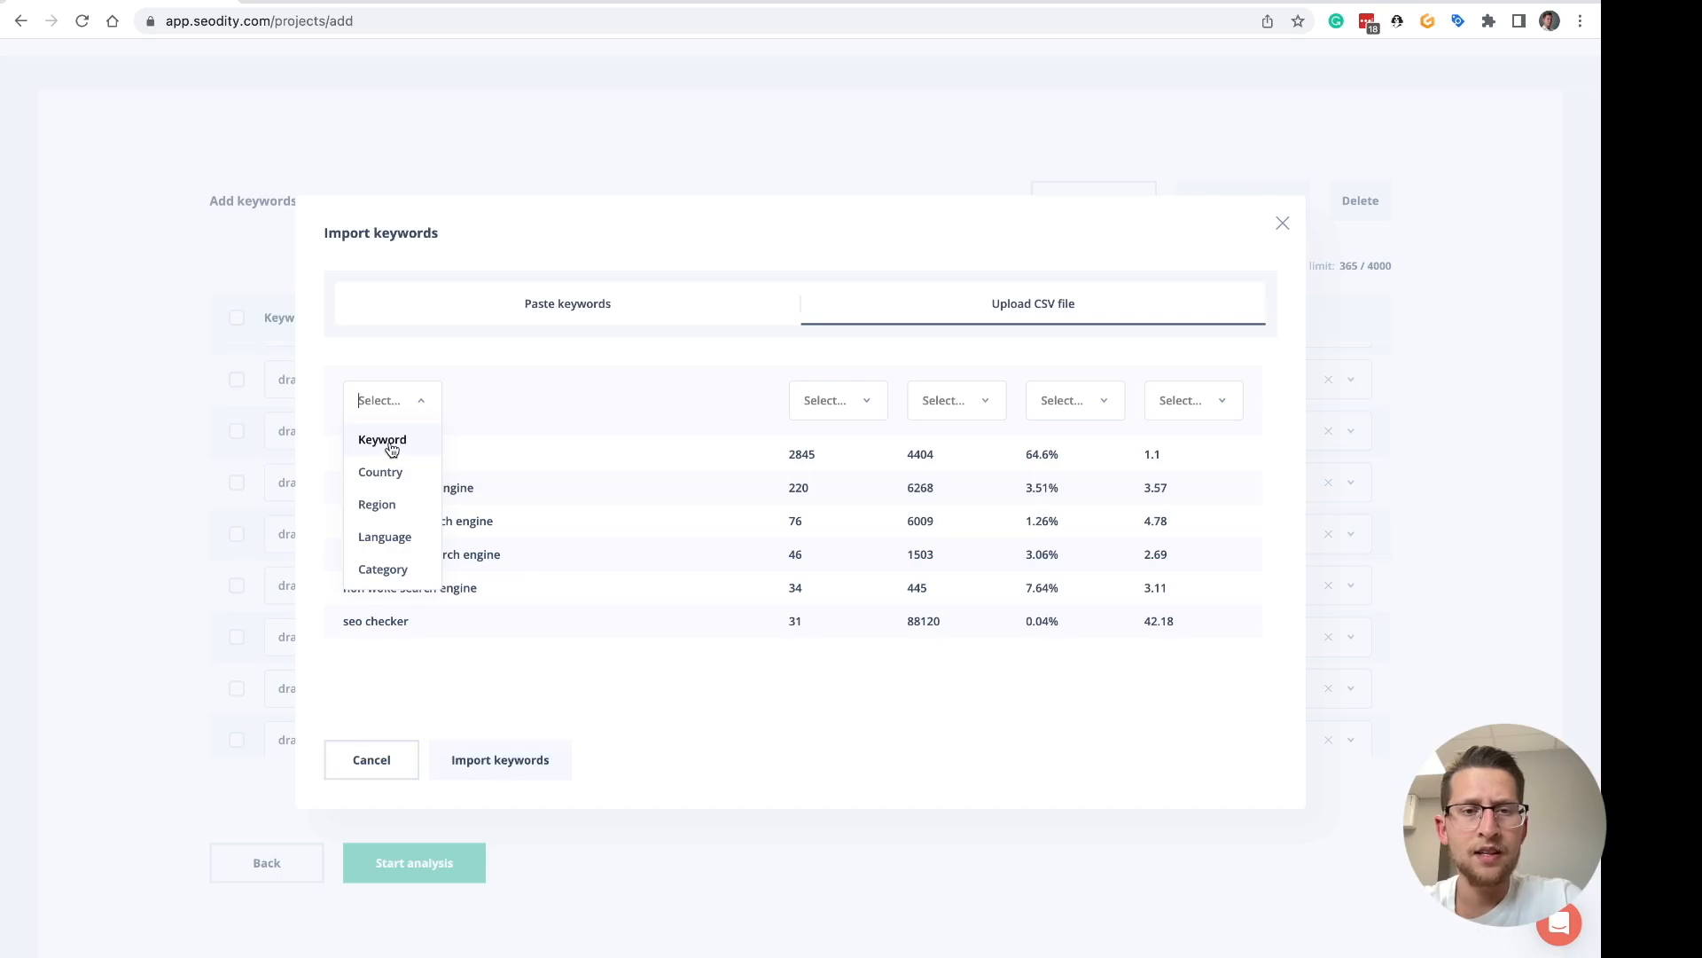
pyautogui.click(381, 438)
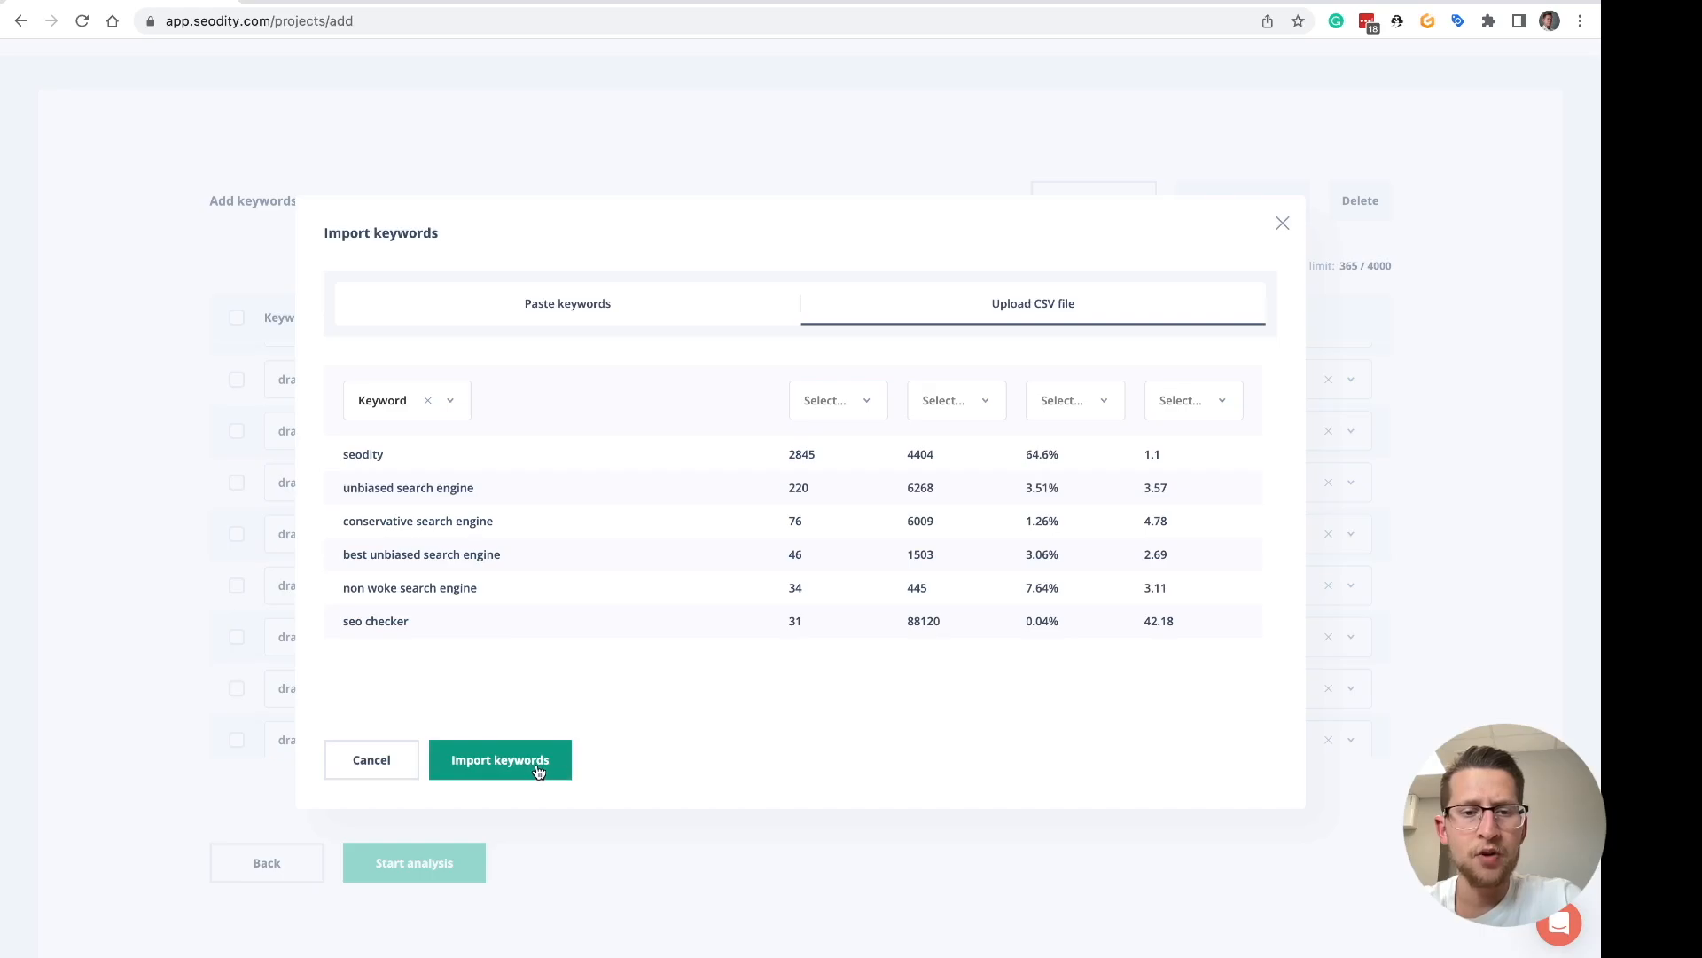
# - Import the CSV keywords and start the spacex.com analysis on its domain overview
pyautogui.click(500, 759)
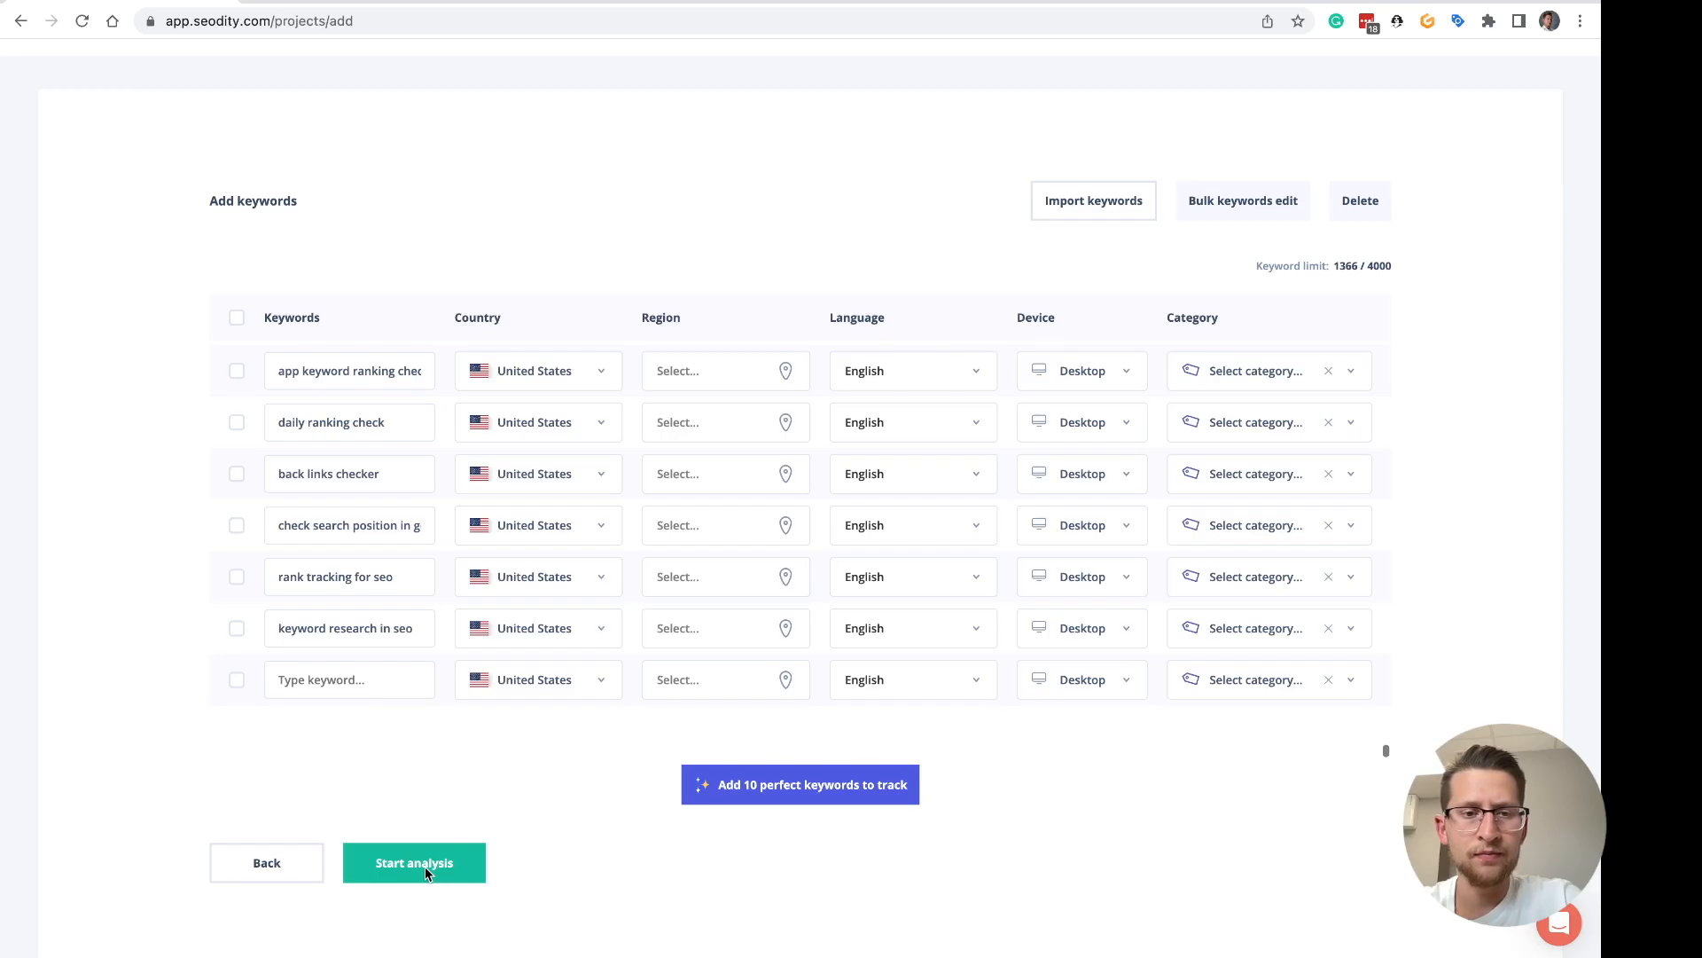
pyautogui.click(414, 862)
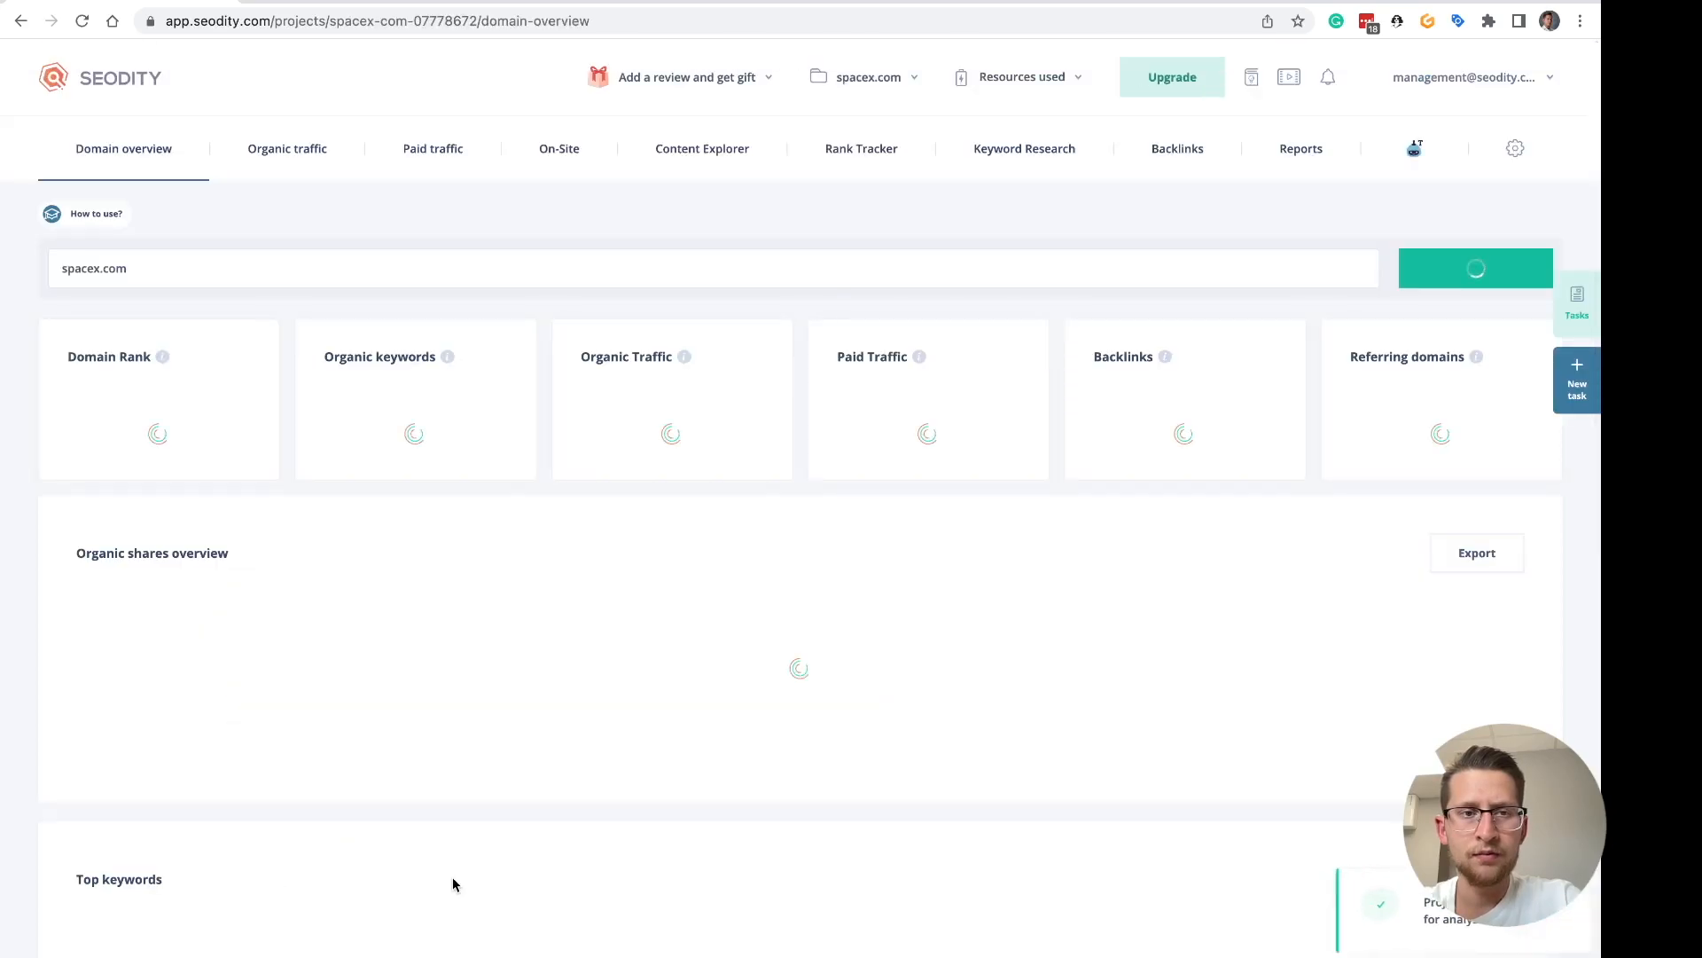